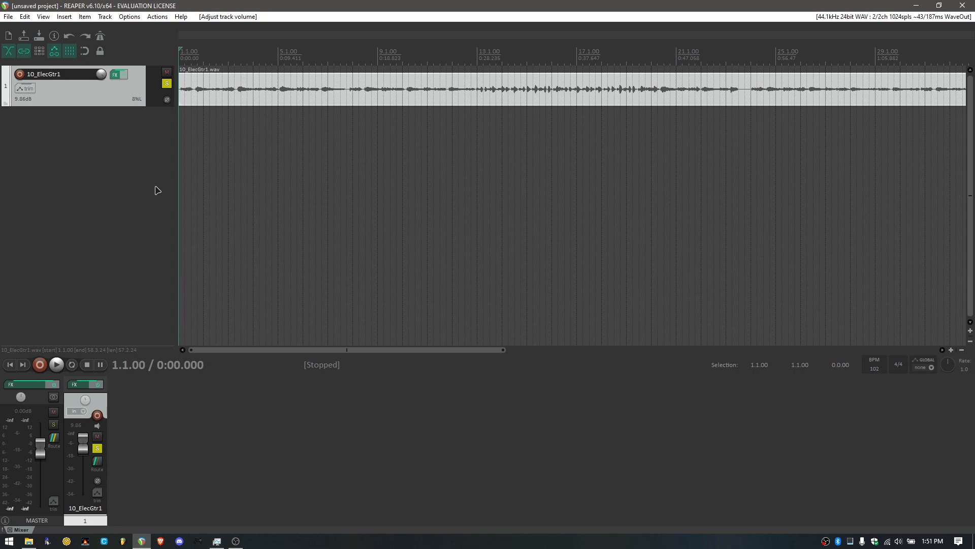
mouse_move(153, 190)
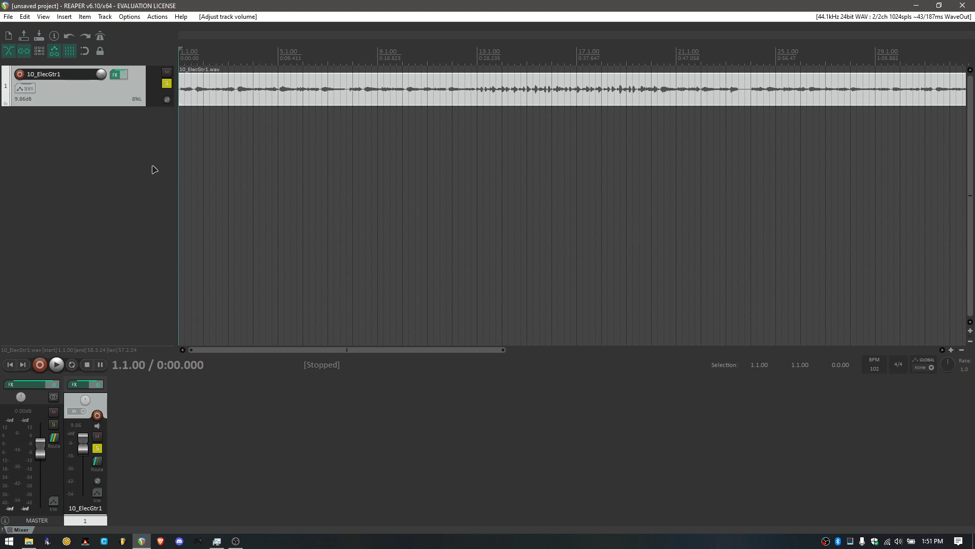
mouse_move(169, 133)
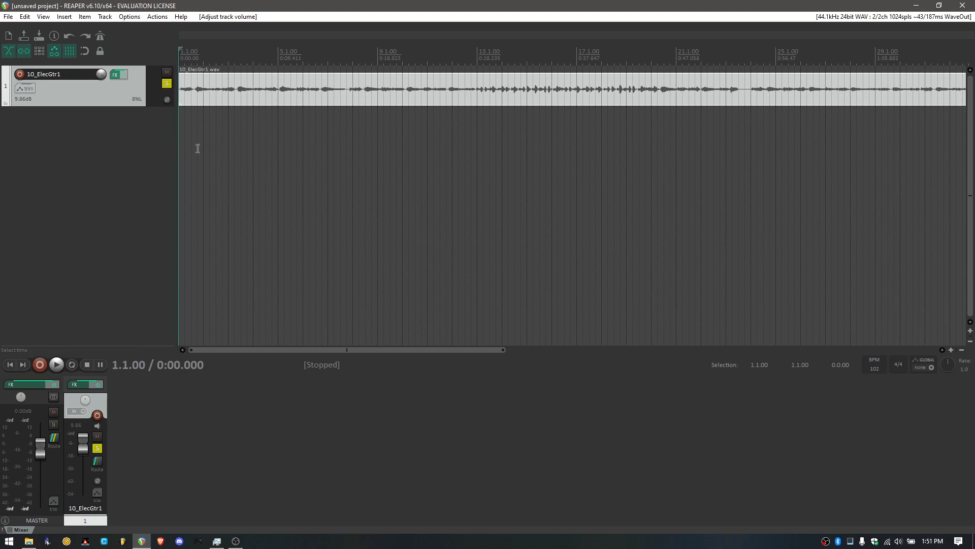
Audition the guitar track, then add FabFilter Pro-Q 3 after its four Waves plugins
click(56, 365)
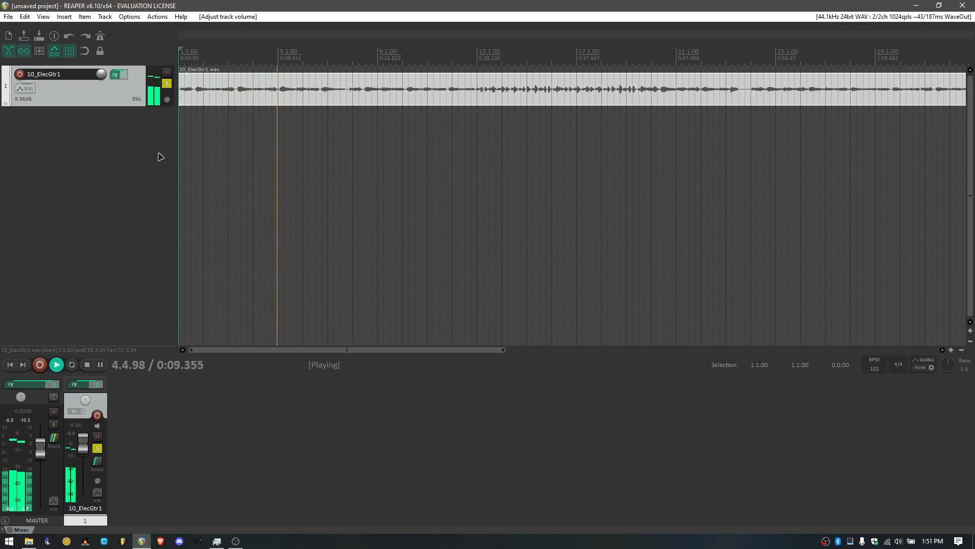
click(87, 364)
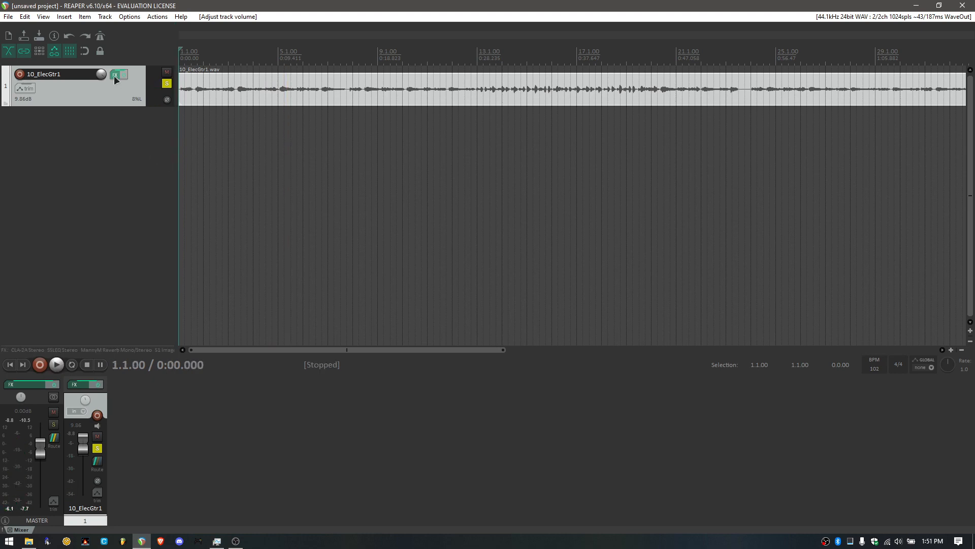
click(119, 74)
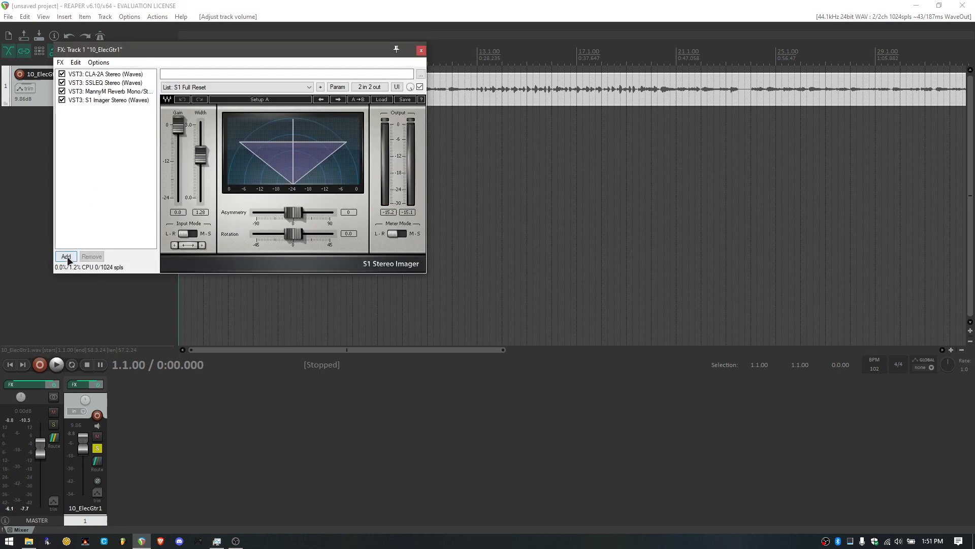
click(66, 256)
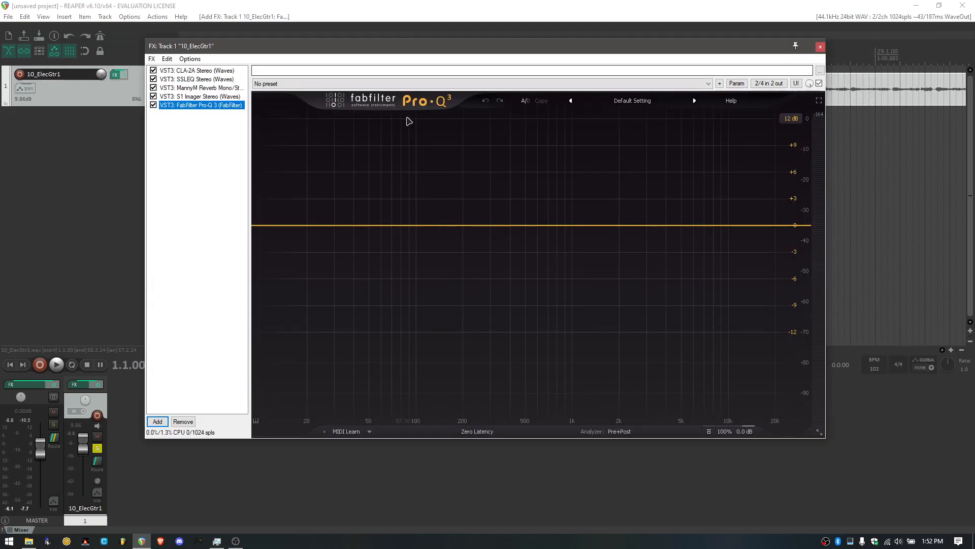
mouse_move(506, 220)
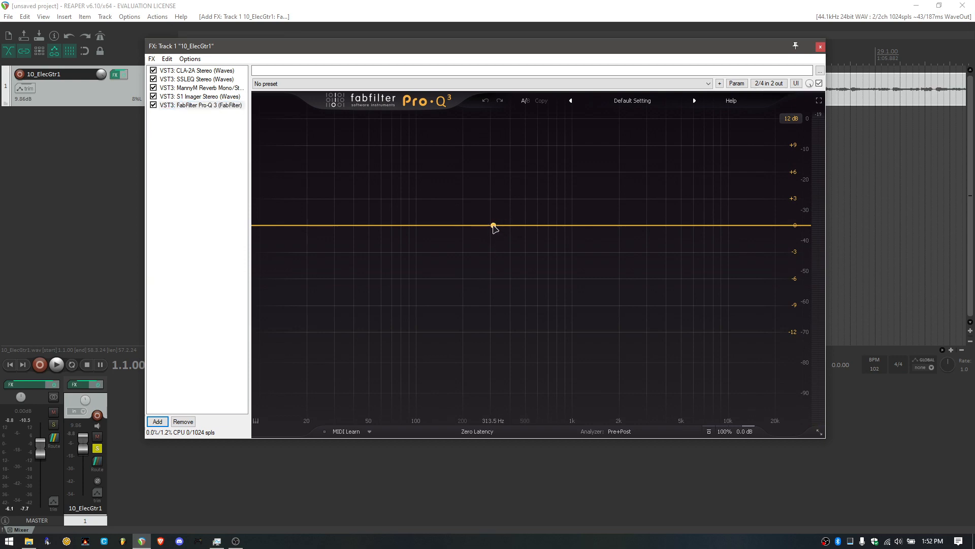
drag(494, 225, 529, 249)
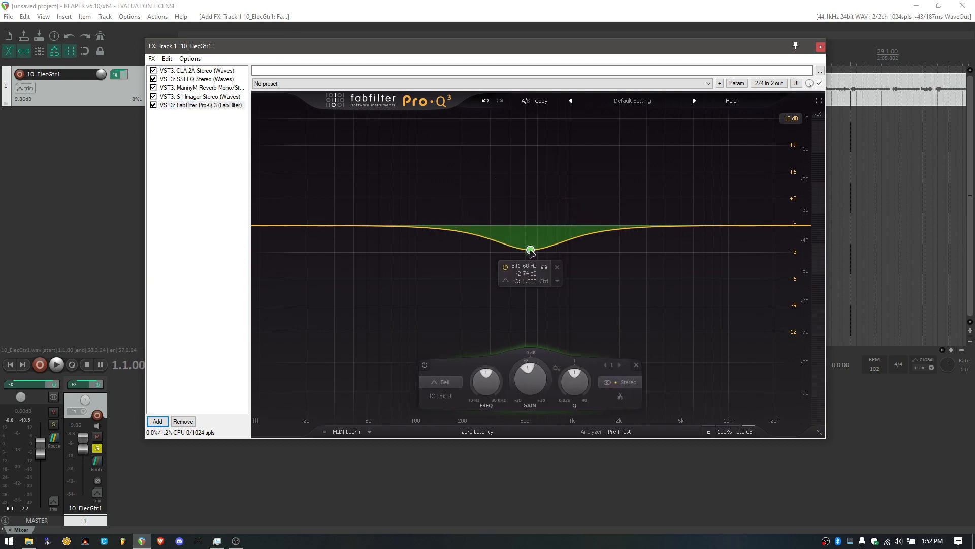
drag(529, 250, 531, 191)
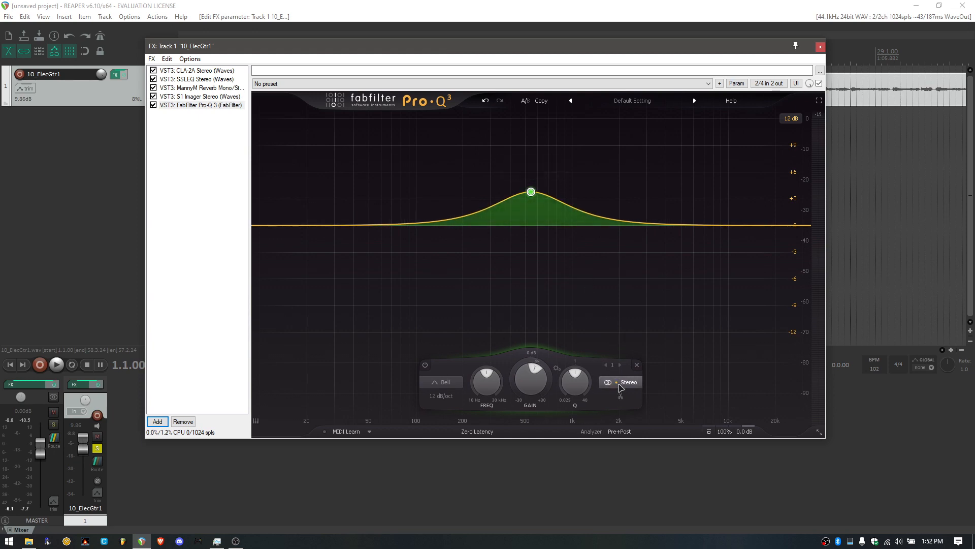
click(628, 382)
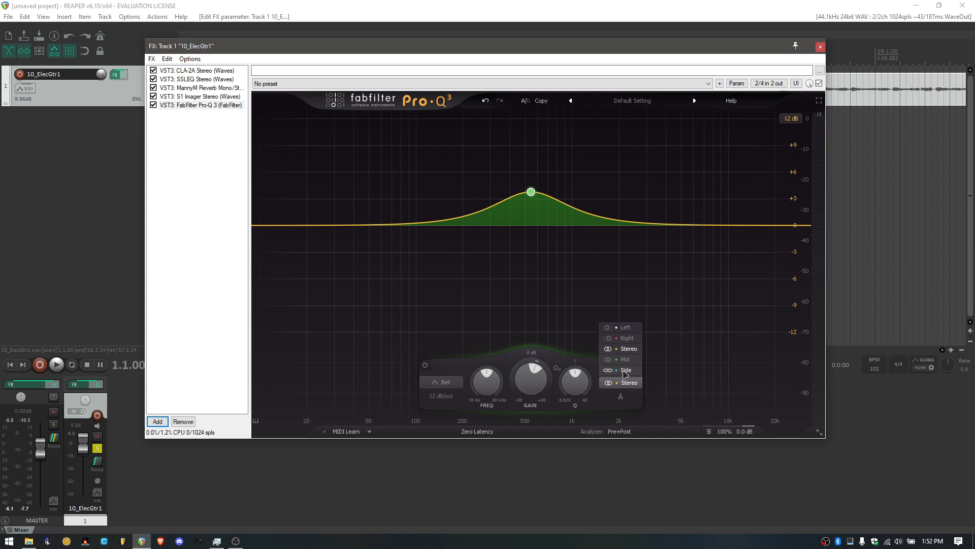
click(624, 359)
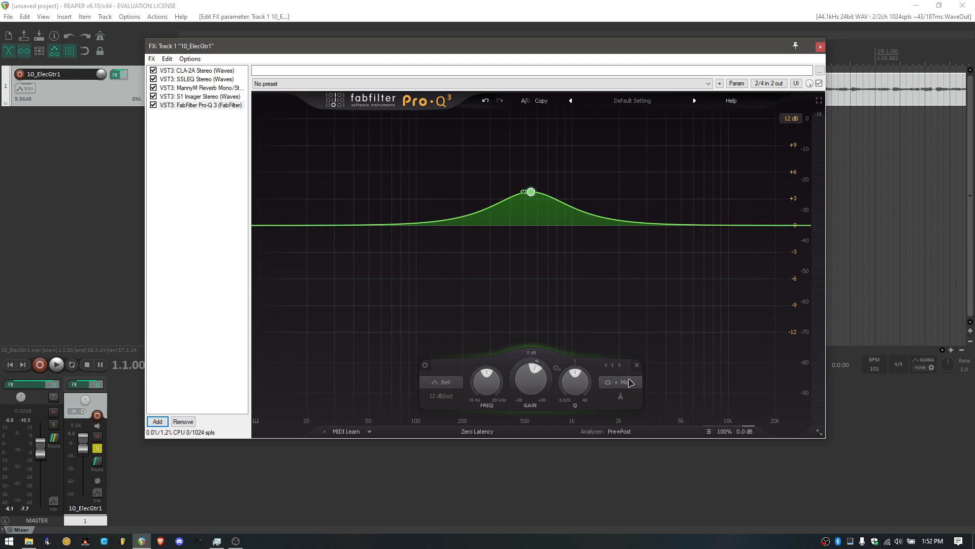
click(625, 382)
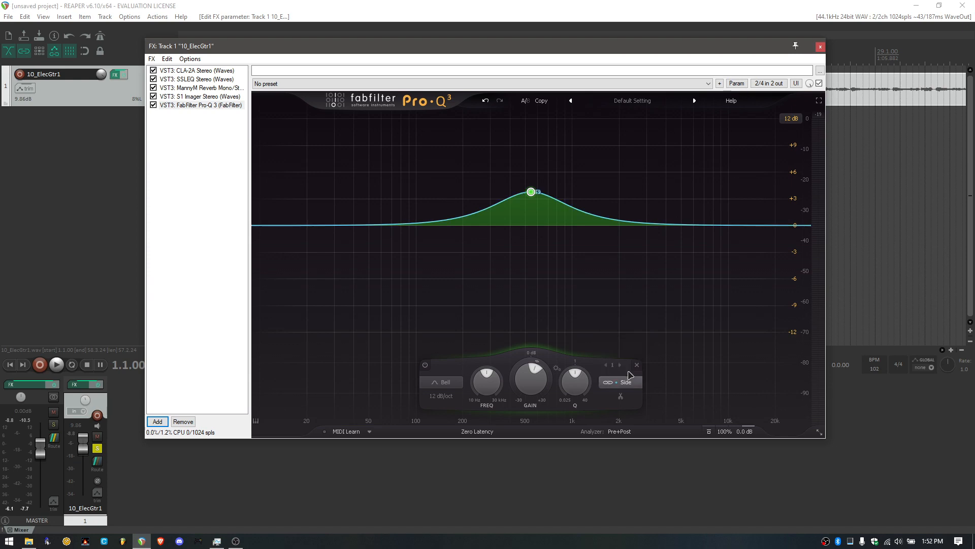
click(624, 381)
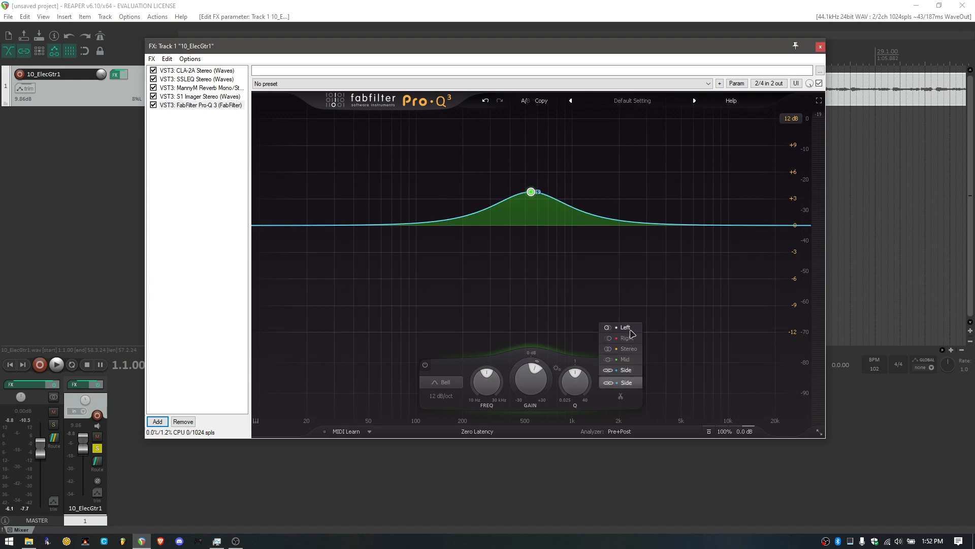
mouse_move(560, 269)
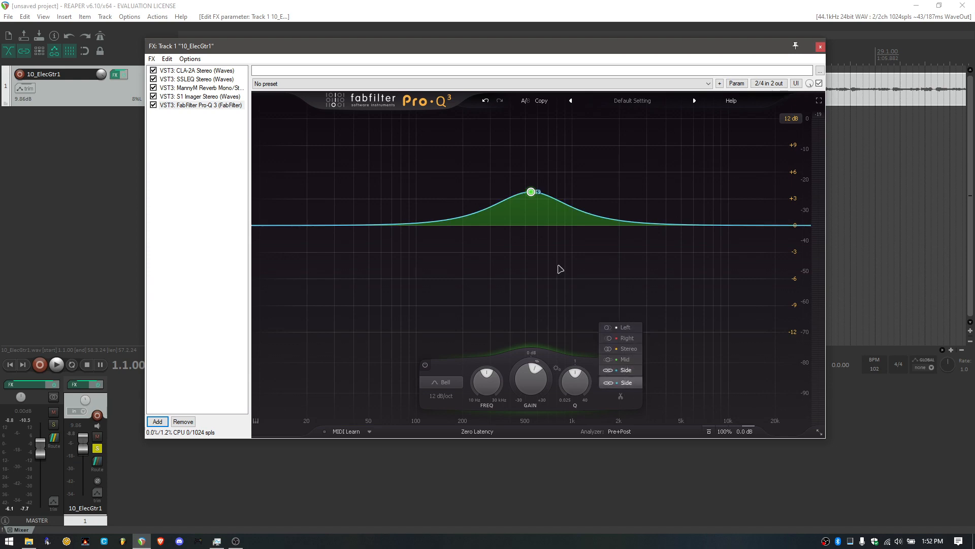
mouse_move(585, 267)
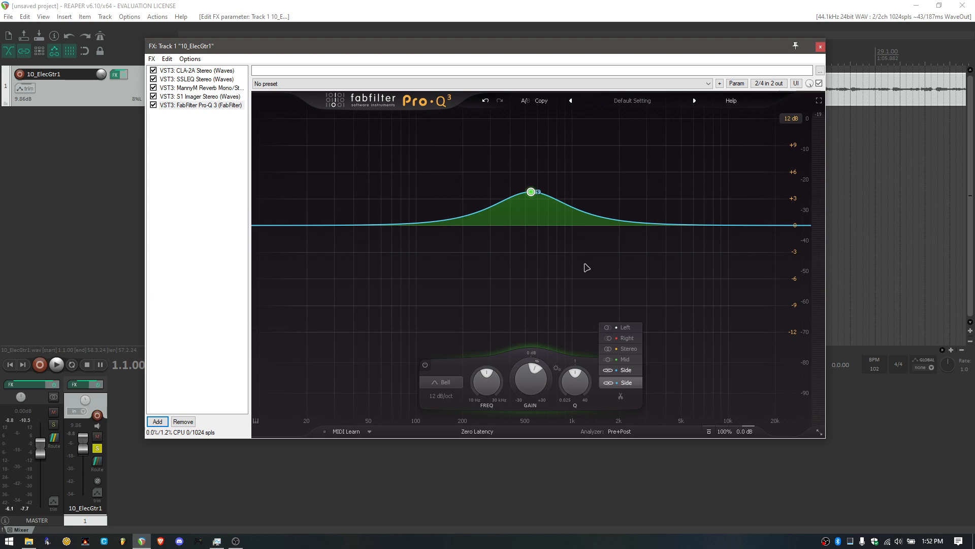
mouse_move(560, 327)
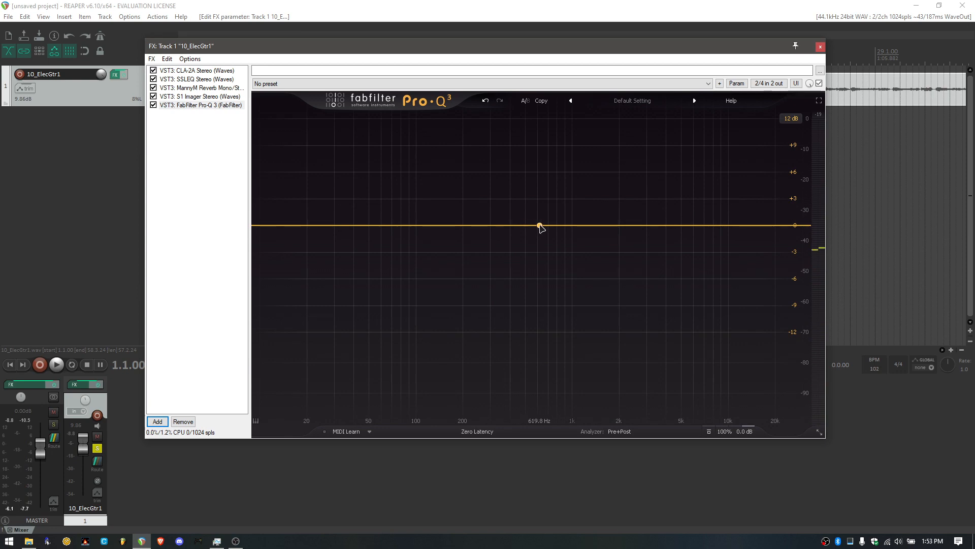
Create a bell band near 1.3 kHz with a moderate boost
drag(540, 227, 573, 172)
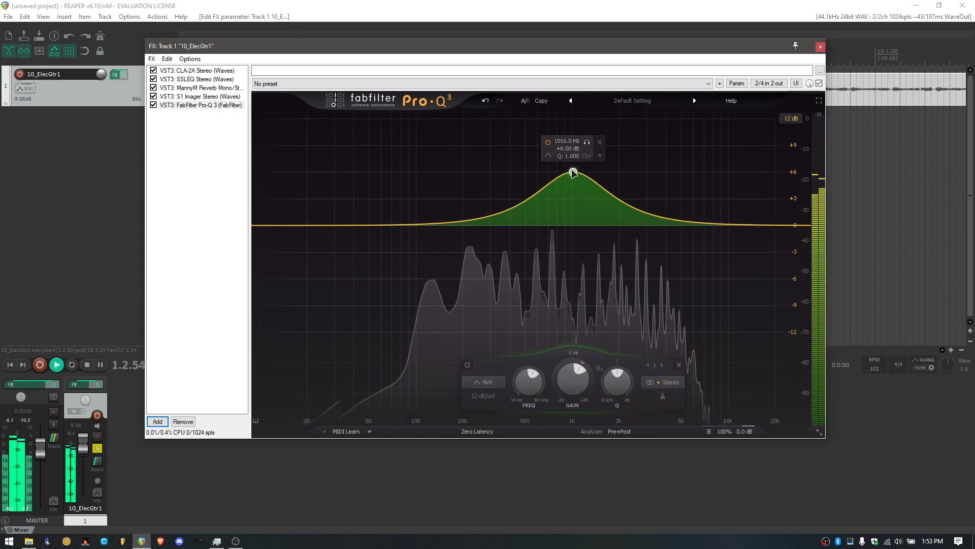
drag(572, 172, 591, 150)
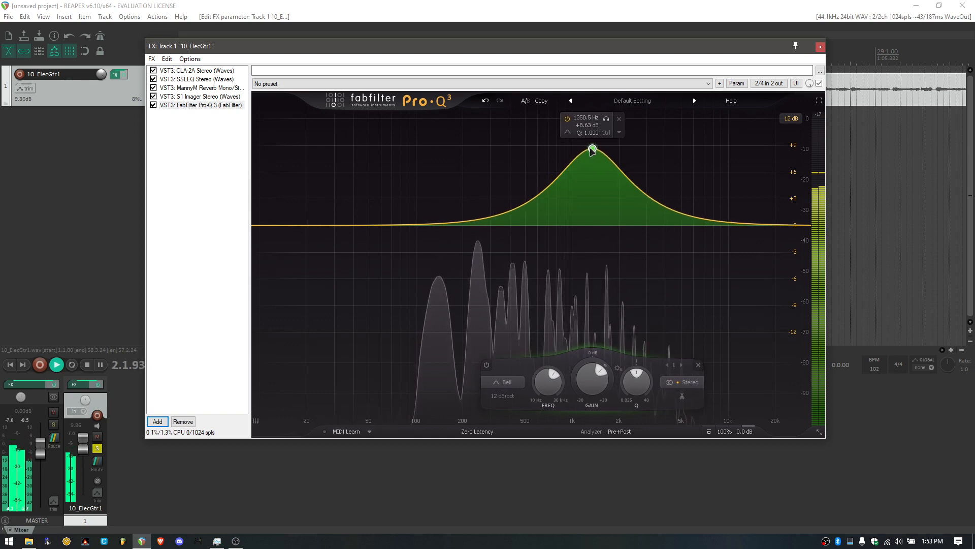
drag(591, 150, 594, 150)
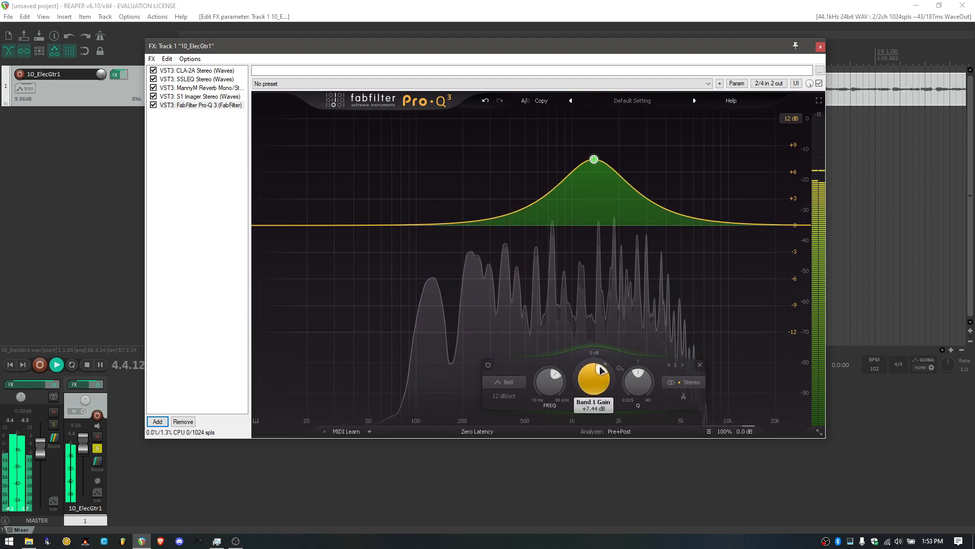
drag(594, 159, 593, 183)
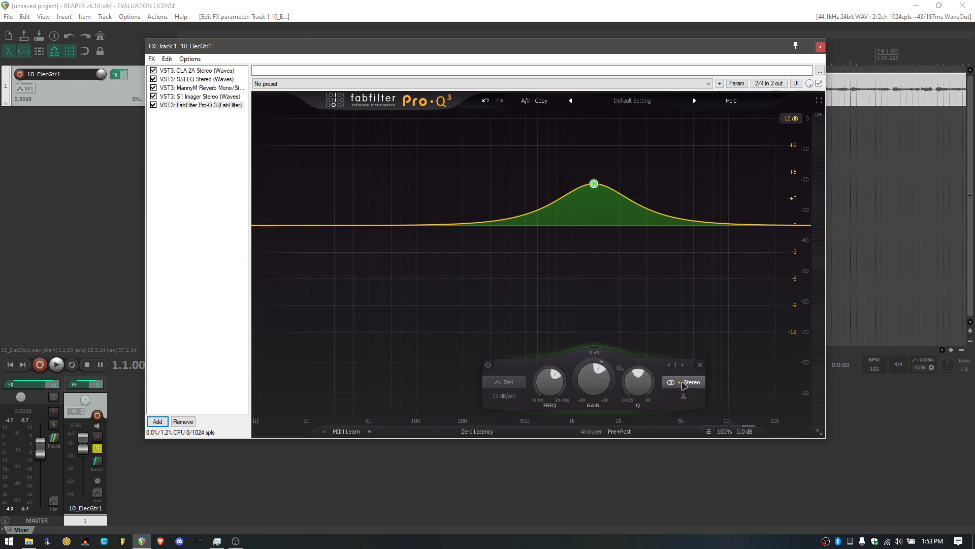
mouse_move(687, 386)
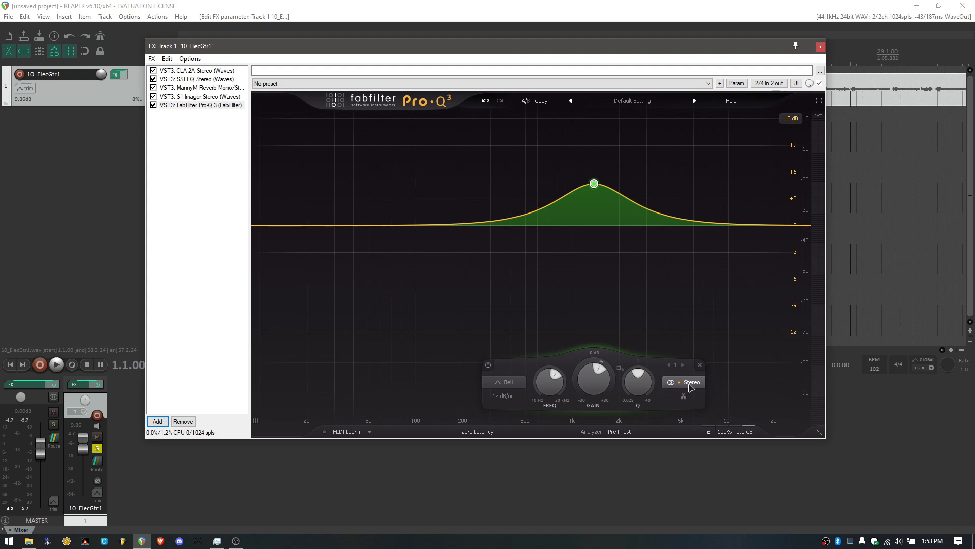
Set the upper-mid bell's stereo placement to Side only, after briefly trying Mid
click(56, 364)
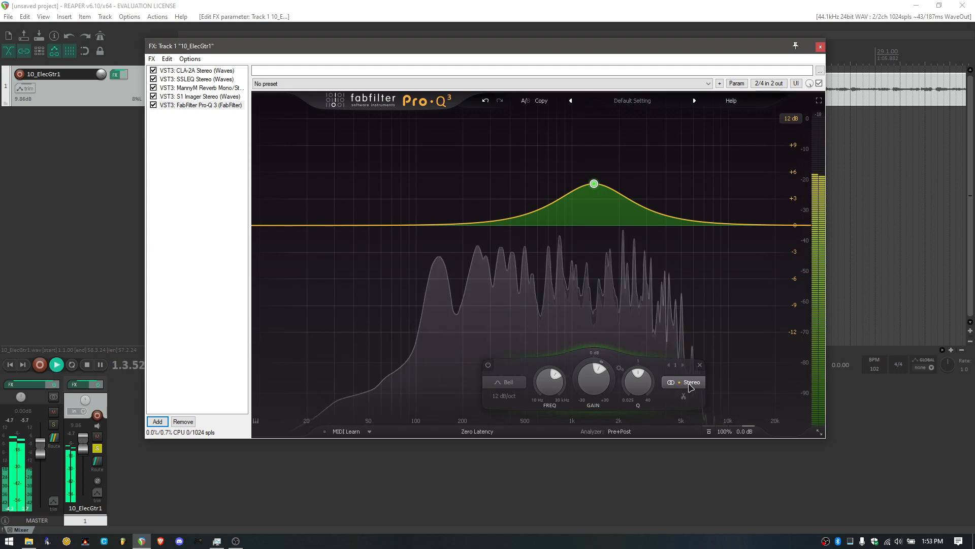
click(691, 382)
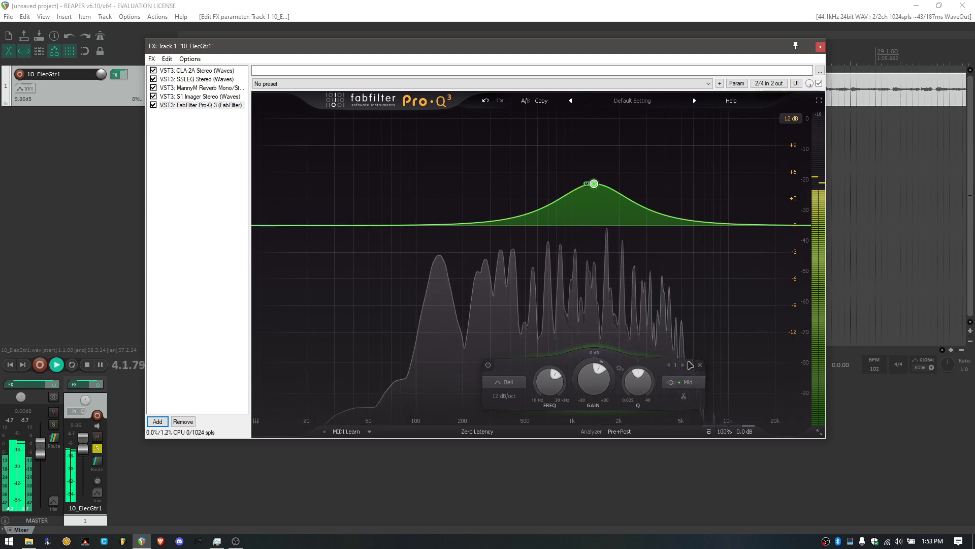
click(688, 382)
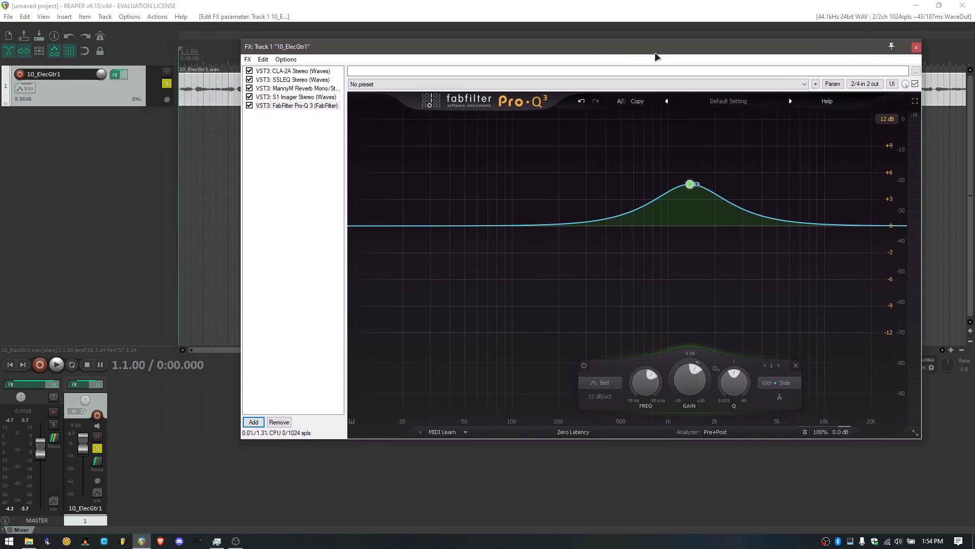
mouse_move(555, 210)
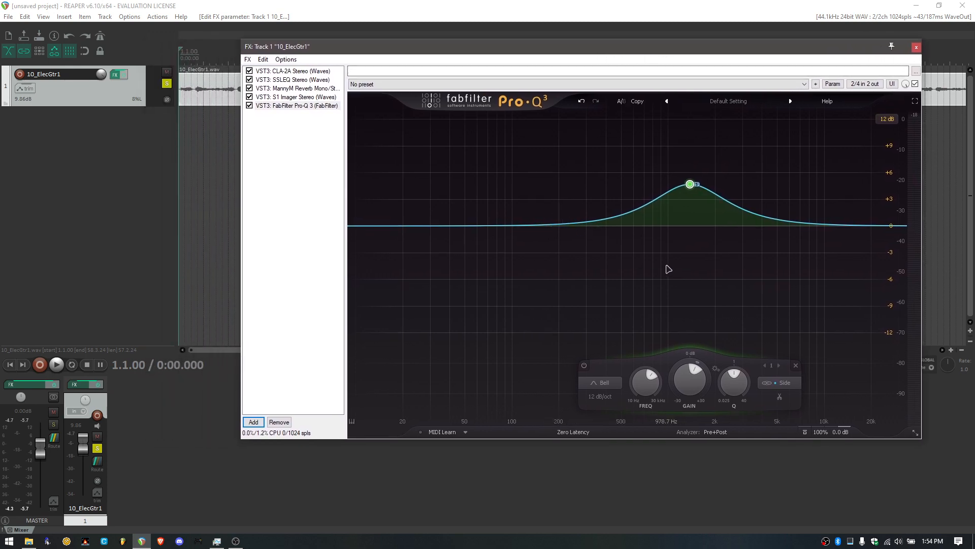
Add a second bell band and raise it to about +10 dB around 130 Hz
drag(689, 184, 692, 184)
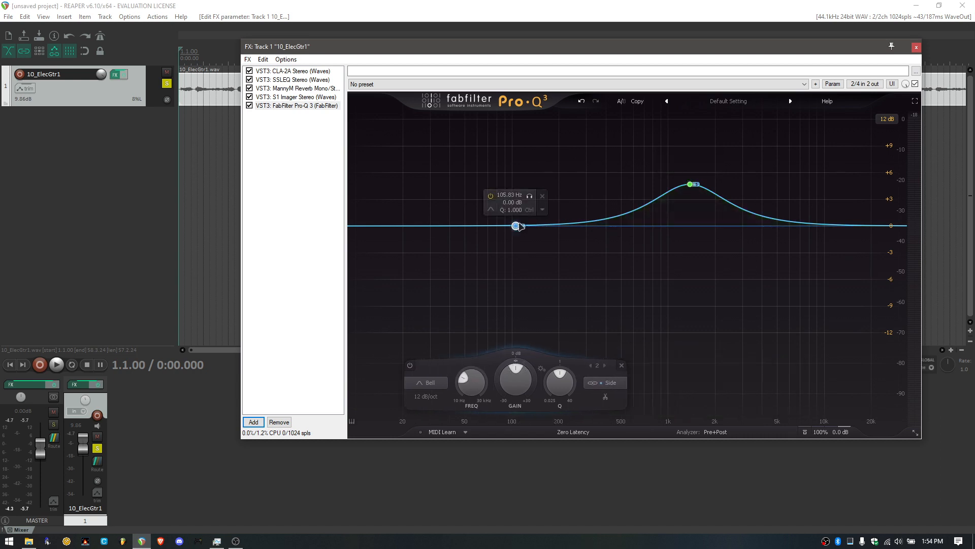
drag(518, 226, 533, 198)
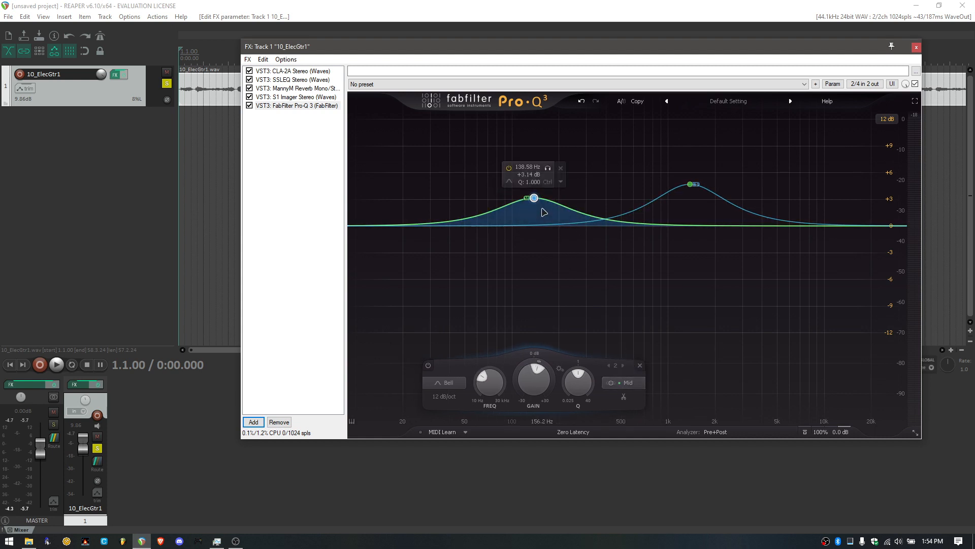
drag(534, 198, 524, 132)
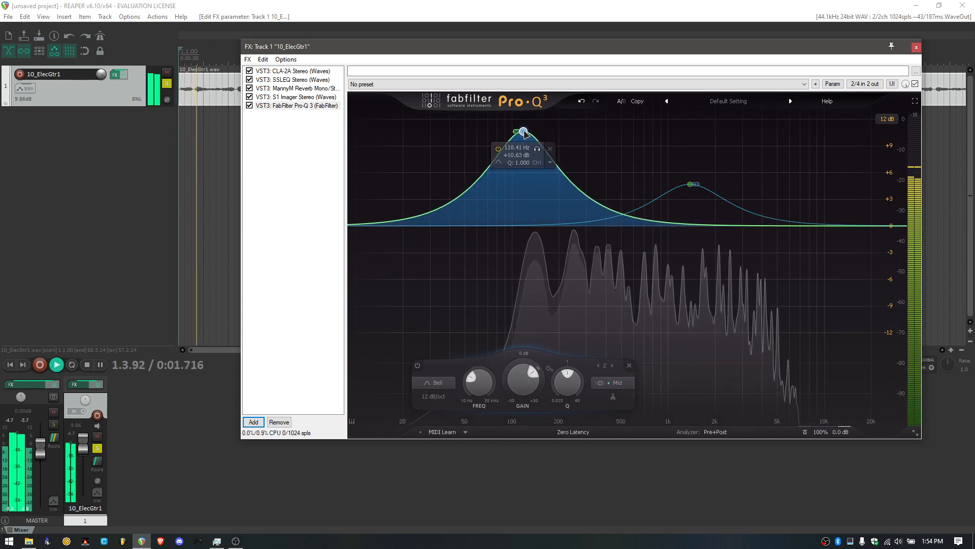
drag(524, 132, 531, 124)
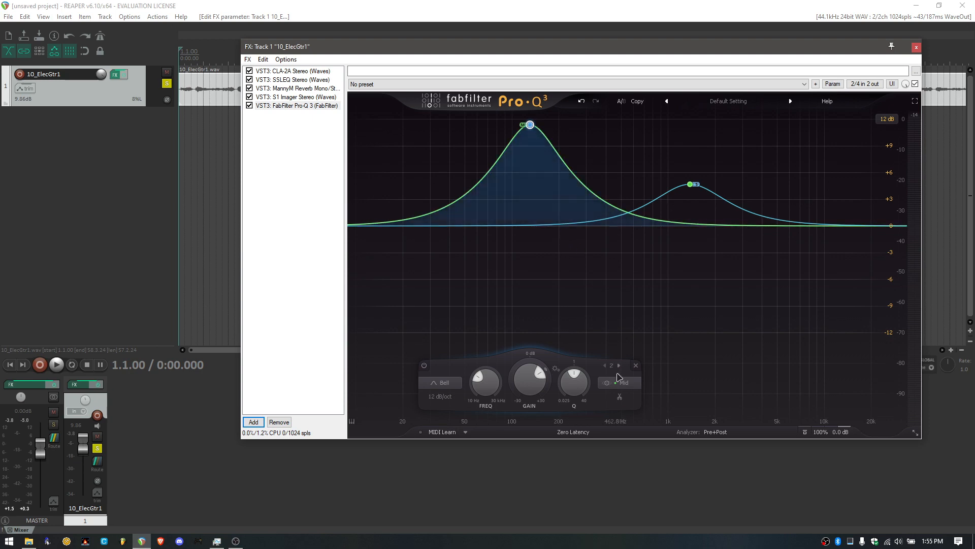
Audition the low-mid band on the Side channel, then return it to Mid
click(624, 382)
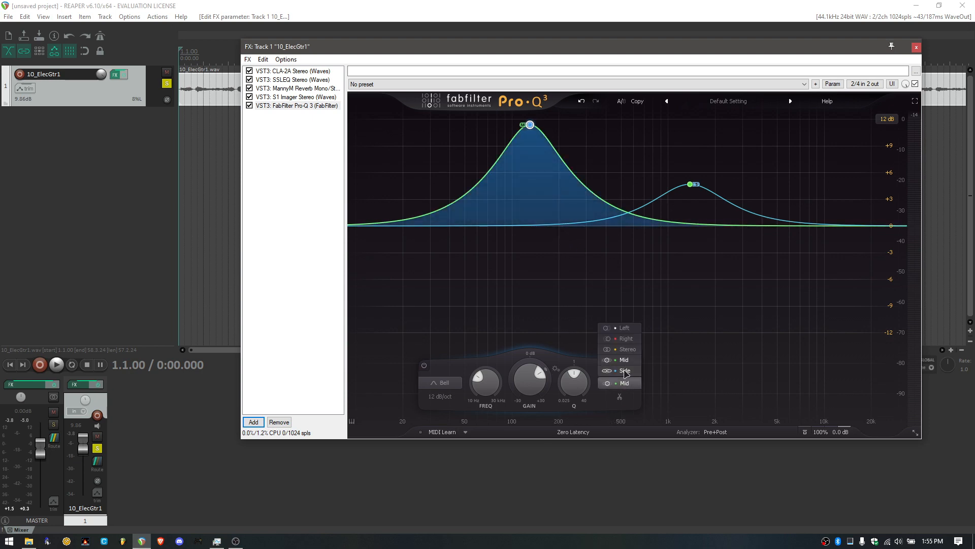
click(624, 371)
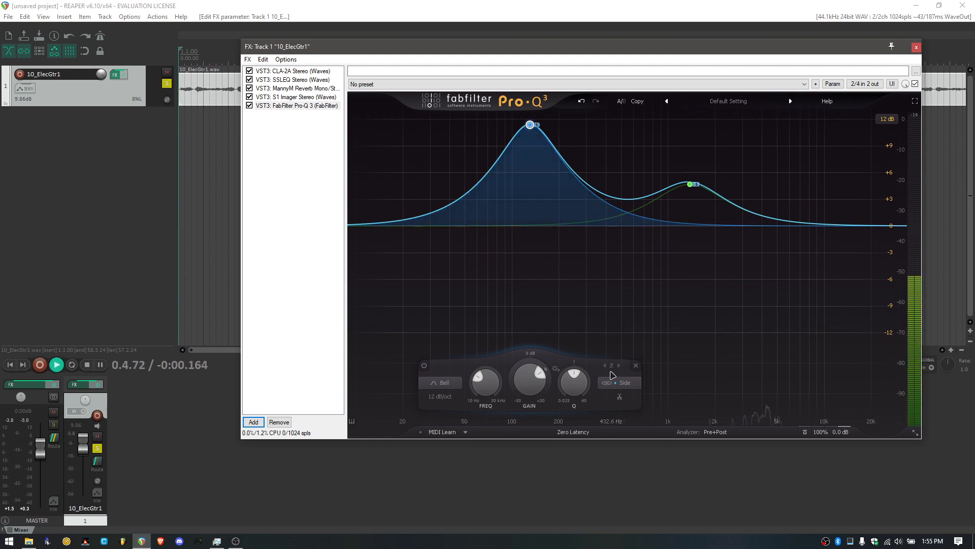
click(55, 365)
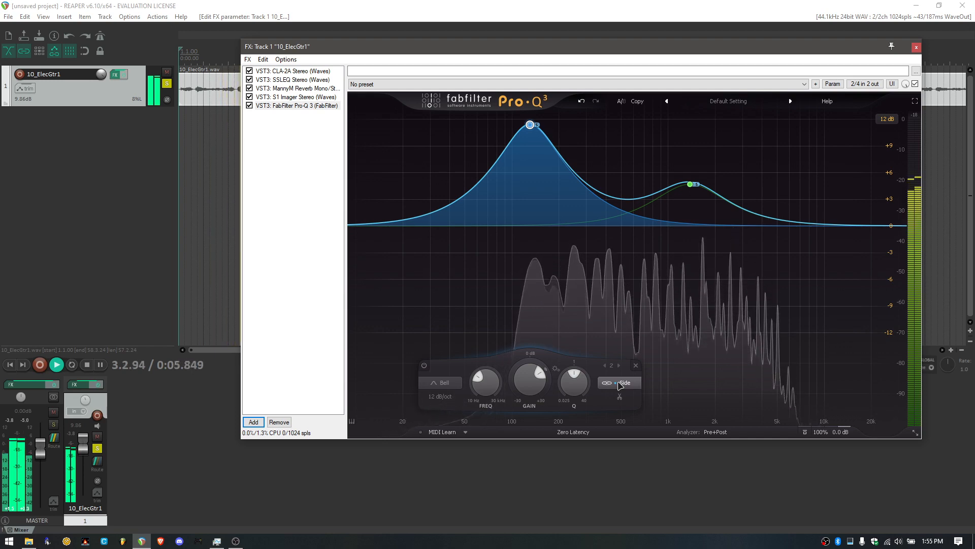
click(607, 383)
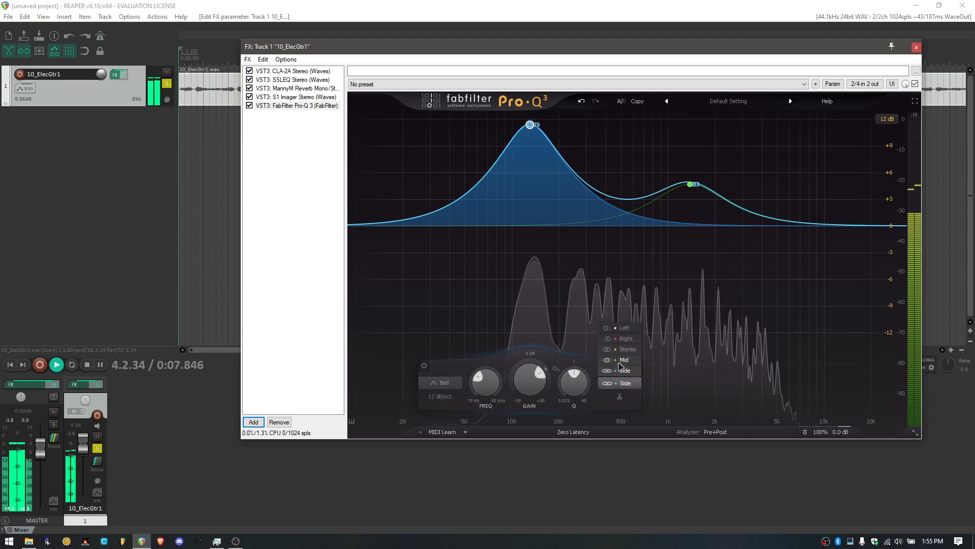
click(623, 360)
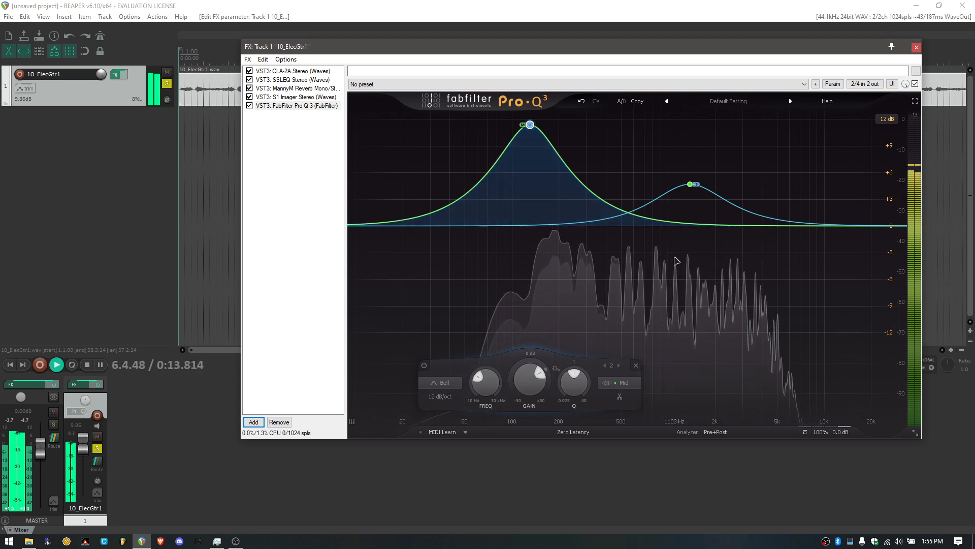
Reset the low-mid band's gain to 0 dB, then raise it to about +4.5 dB
drag(530, 374, 530, 367)
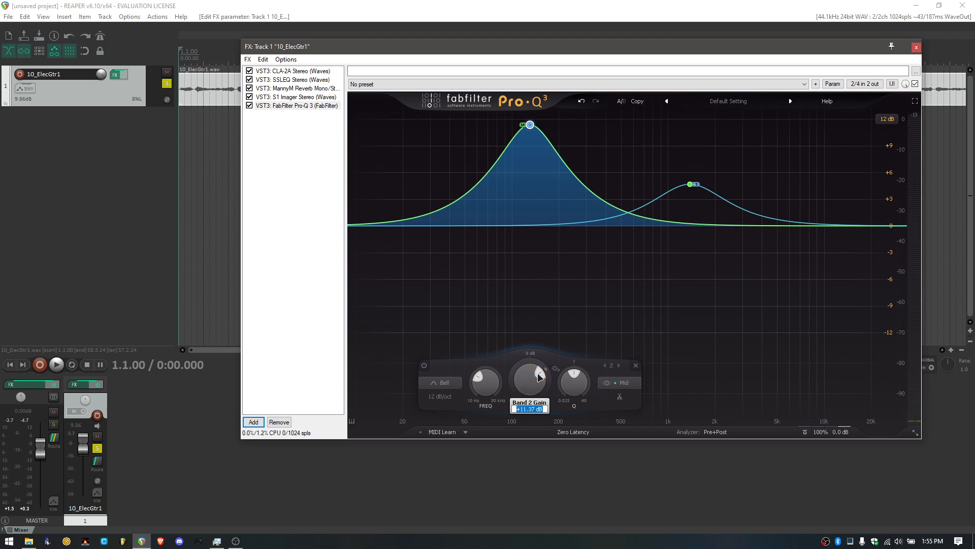
drag(528, 377, 529, 385)
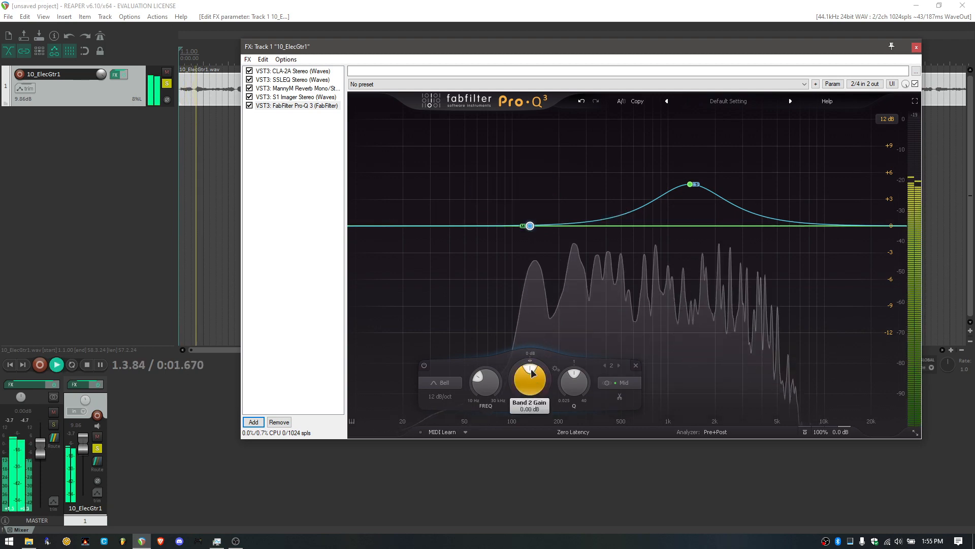
drag(529, 374, 529, 364)
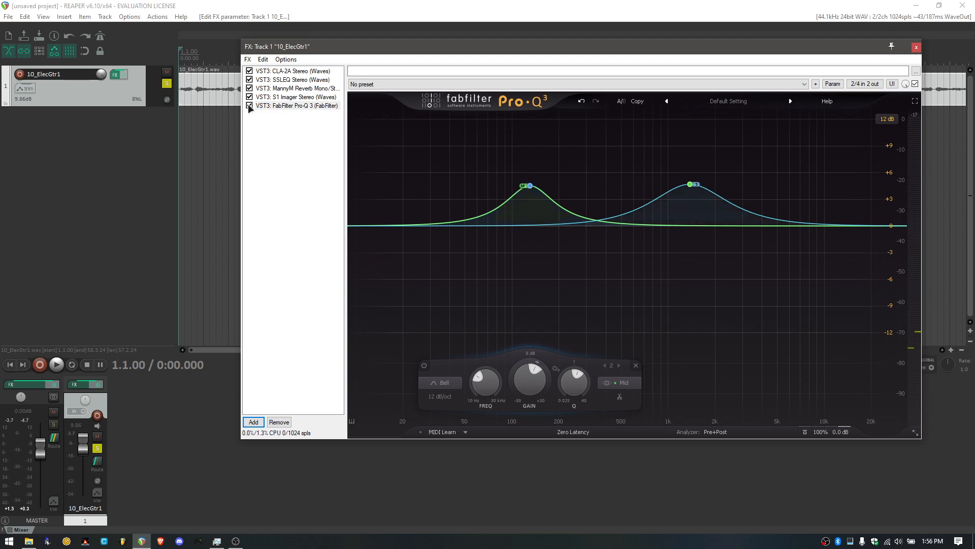
click(249, 105)
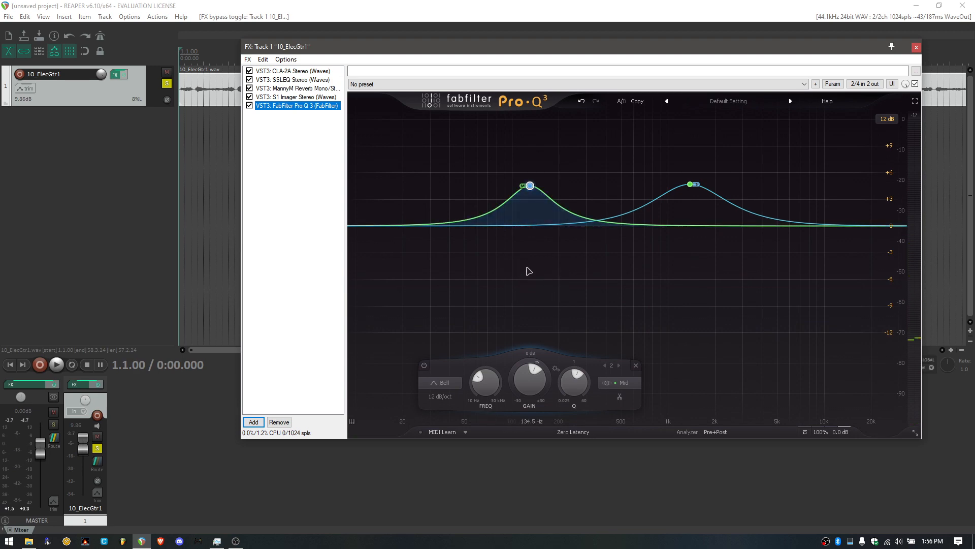
click(530, 185)
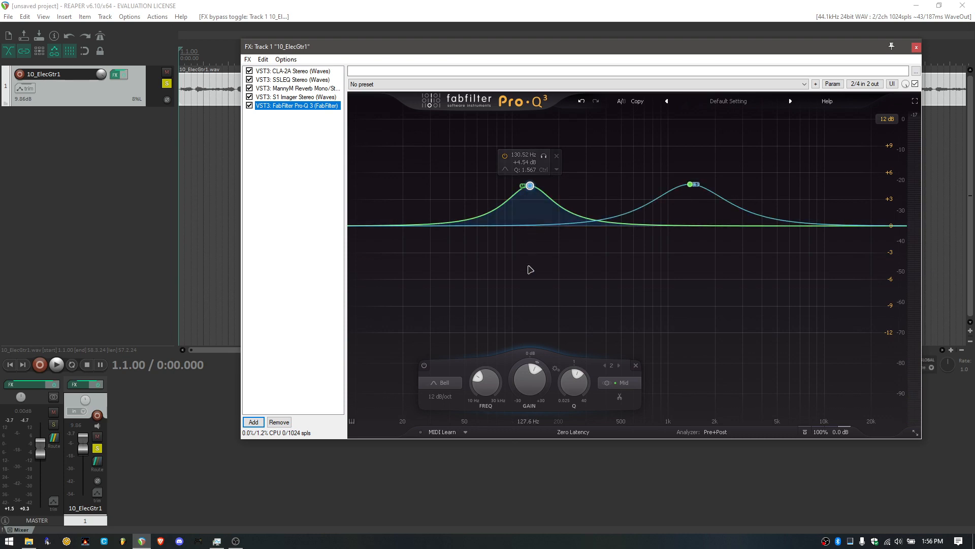
click(693, 183)
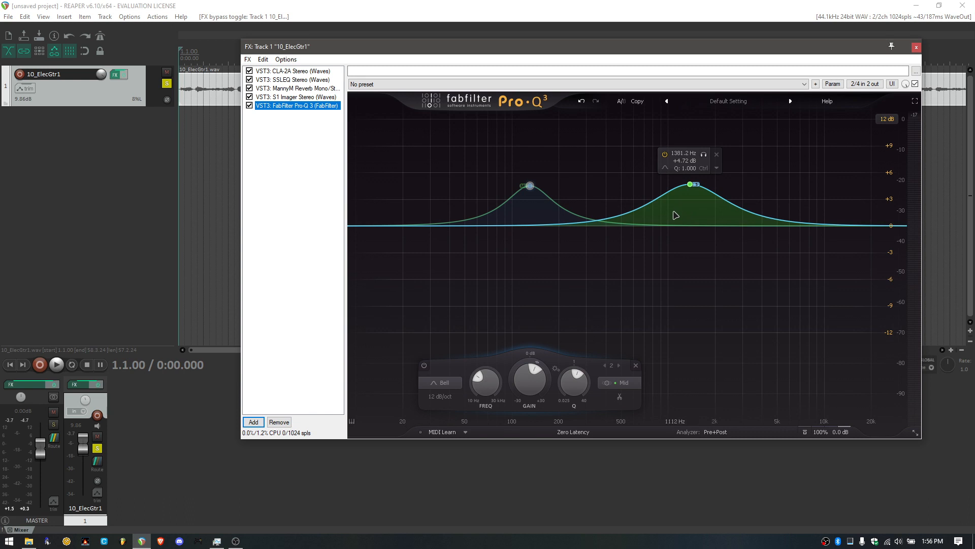
mouse_move(684, 221)
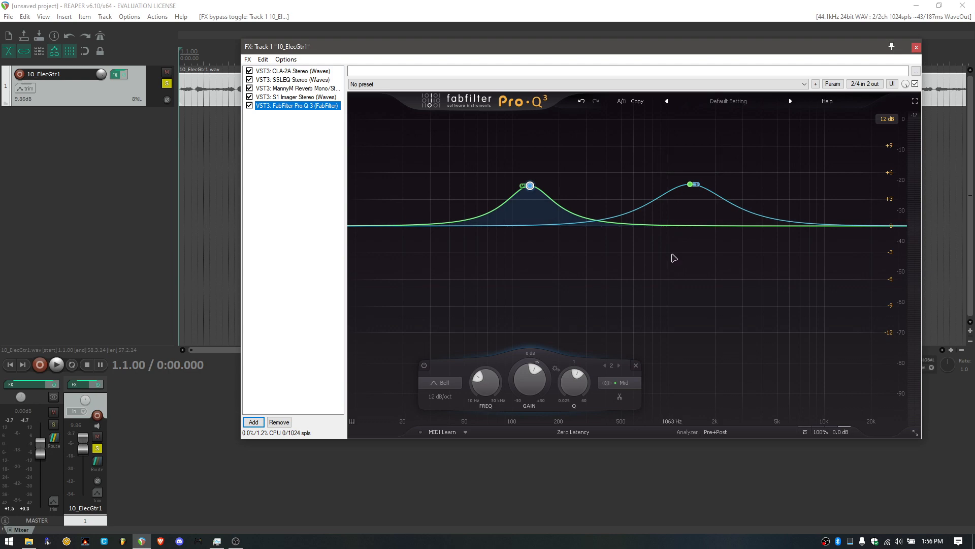
mouse_move(582, 261)
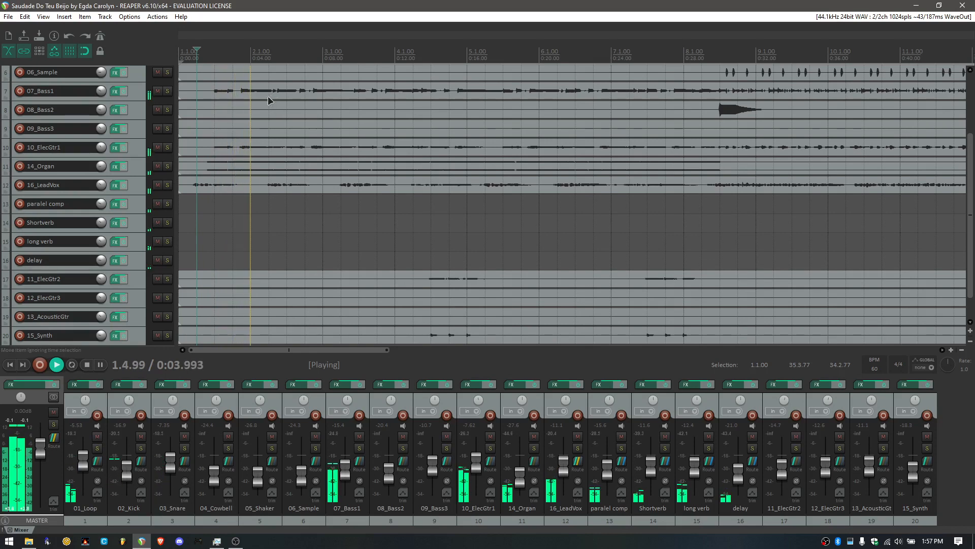
Solo 10_ElecGtr1, 07_Bass1, 01_Loop, 02_Kick, 03_Snare and 16_LeadVox
click(168, 147)
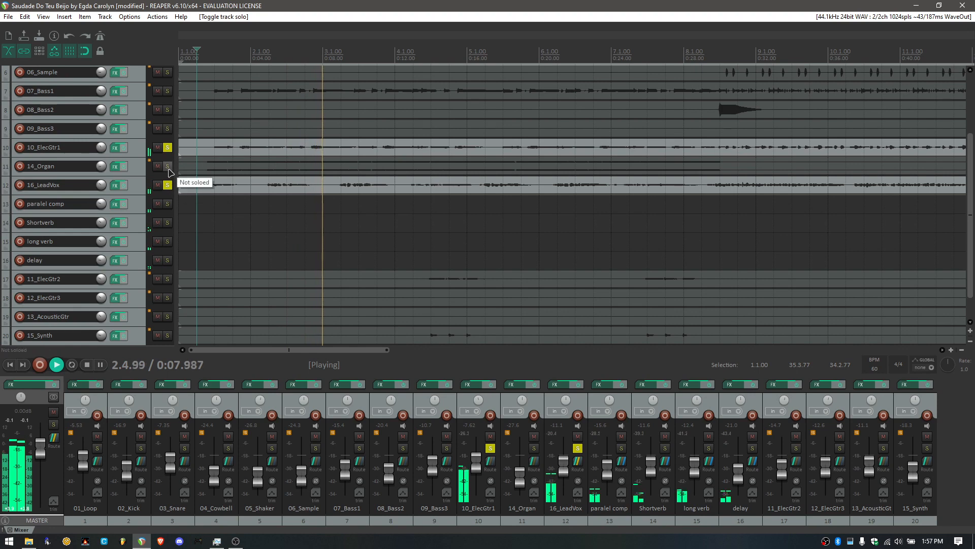
click(167, 166)
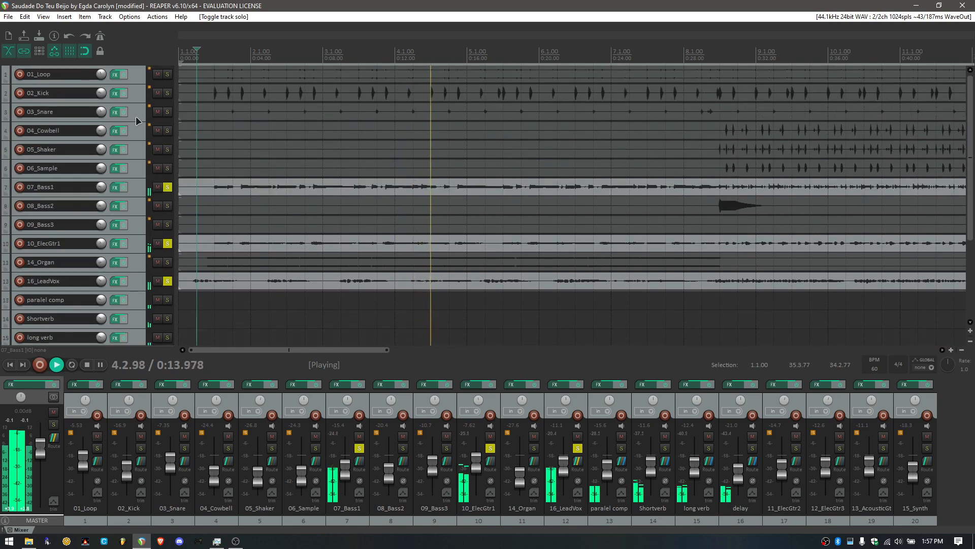
mouse_move(168, 74)
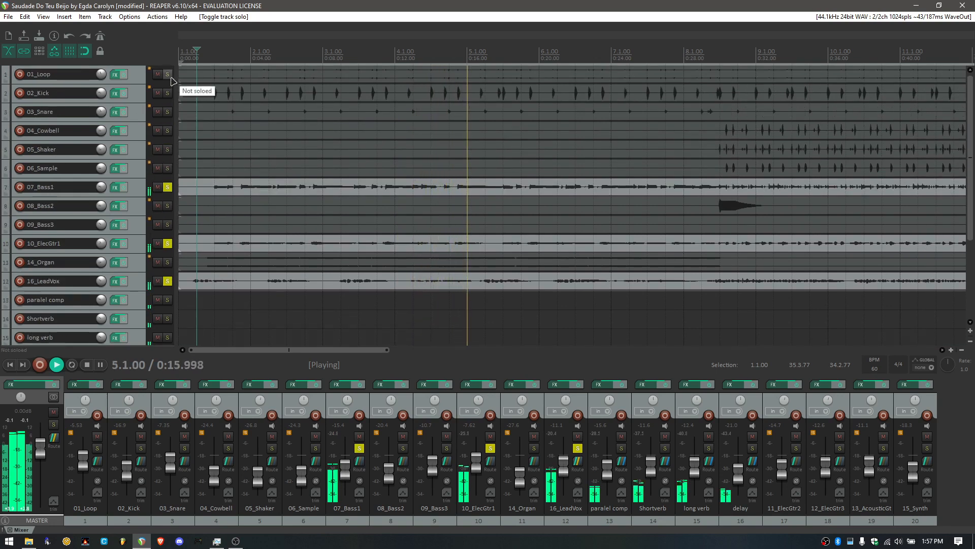
click(167, 74)
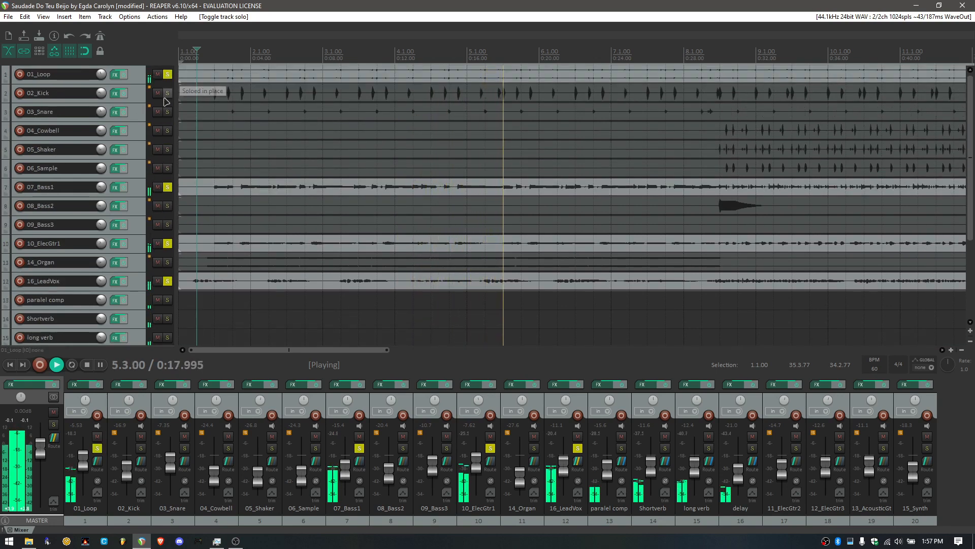
click(167, 111)
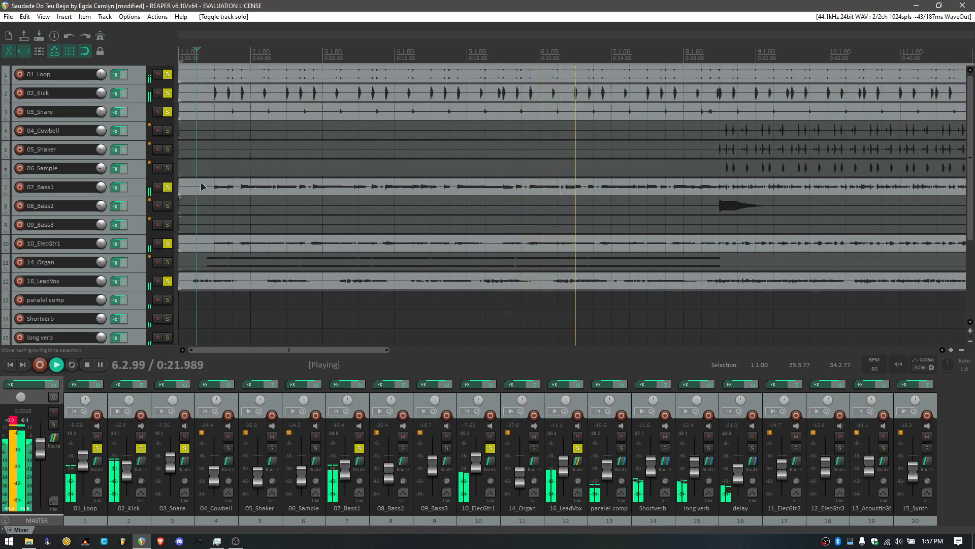
scroll(down, 3)
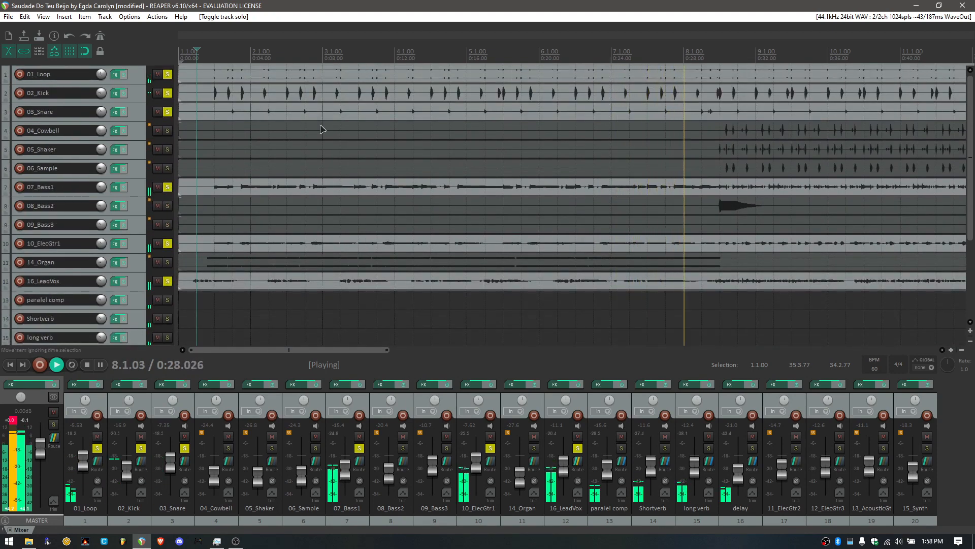
click(115, 243)
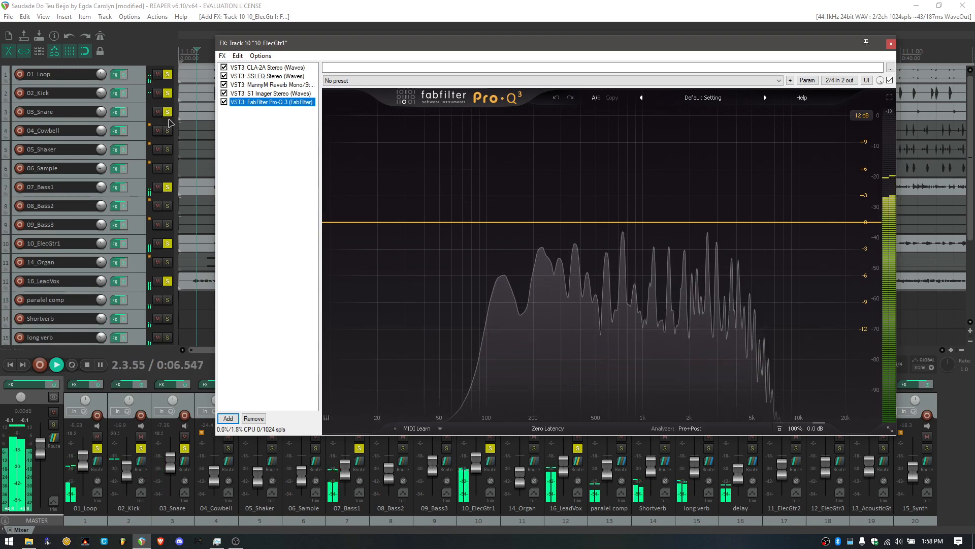
Create a Pro-Q 3 bell and boost it to about +10 dB near 137 Hz
click(169, 188)
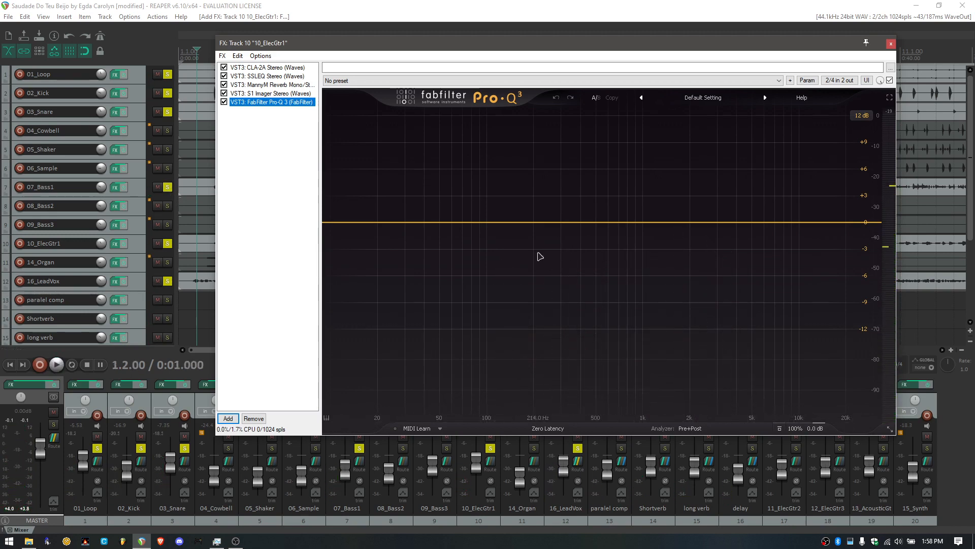
mouse_move(509, 229)
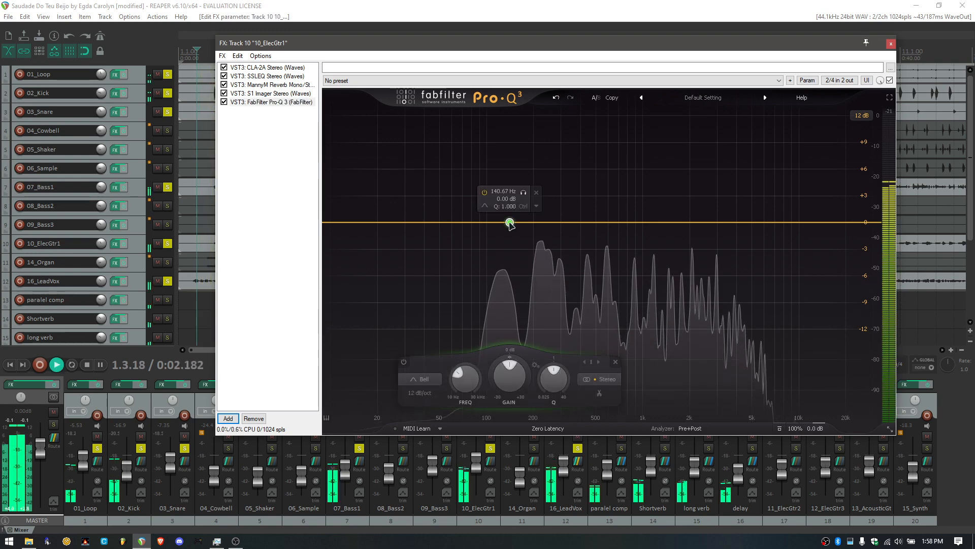
drag(509, 222, 509, 194)
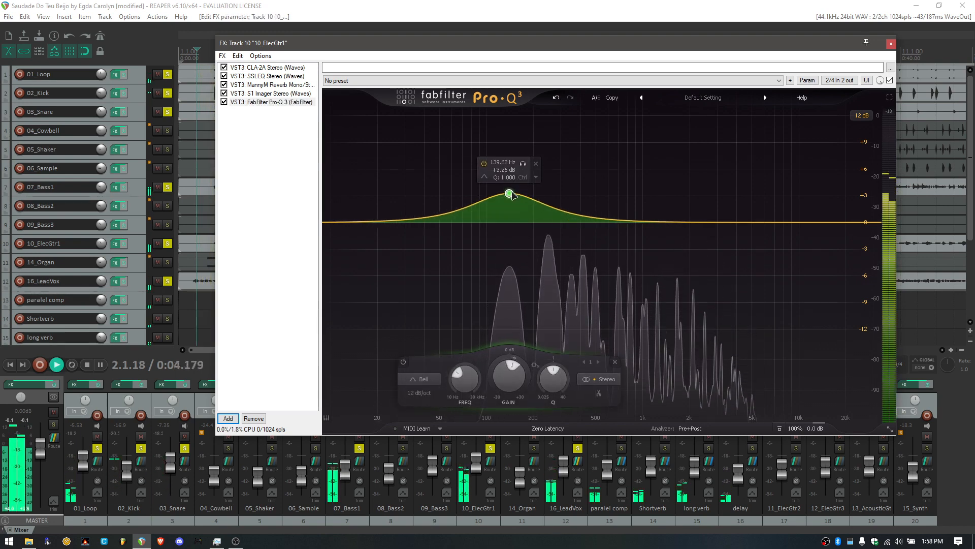
drag(509, 195, 509, 160)
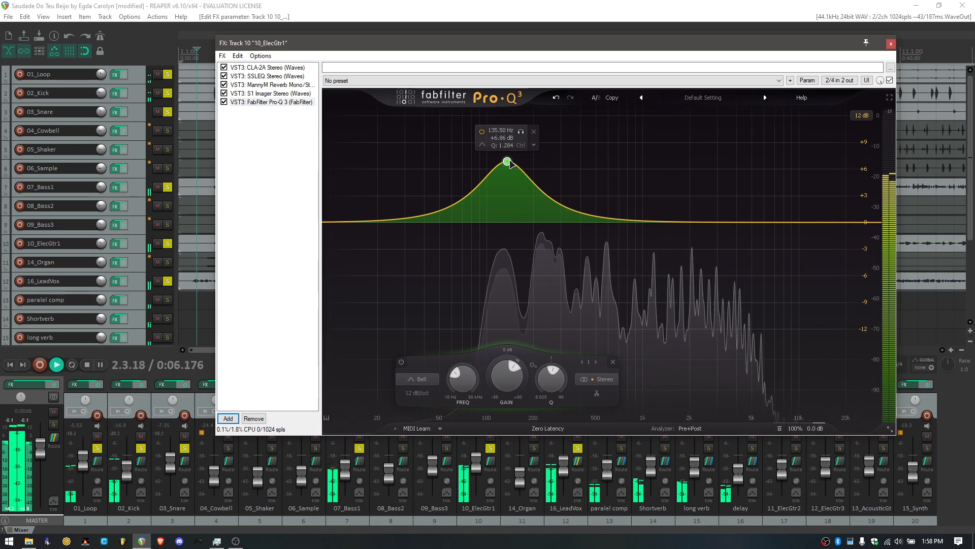
drag(507, 161, 513, 163)
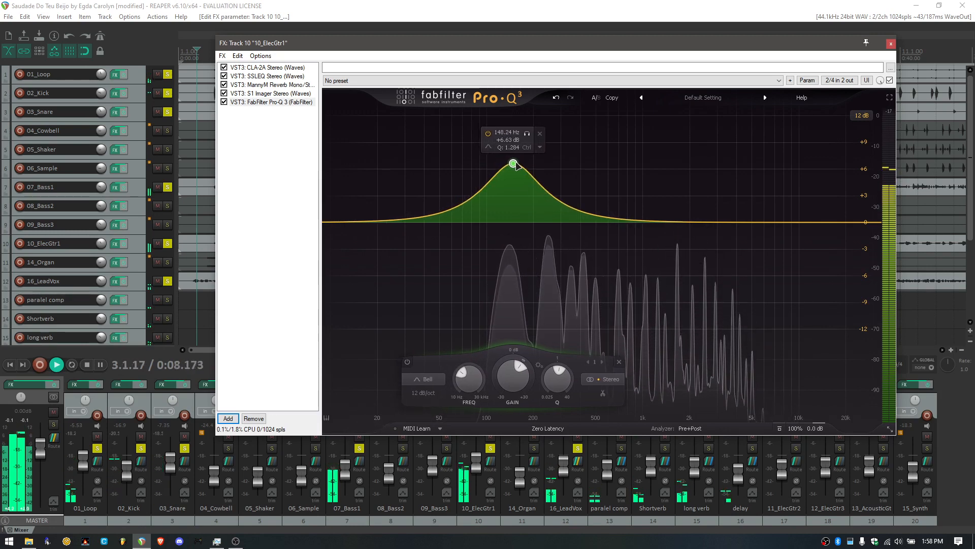
drag(513, 163, 510, 130)
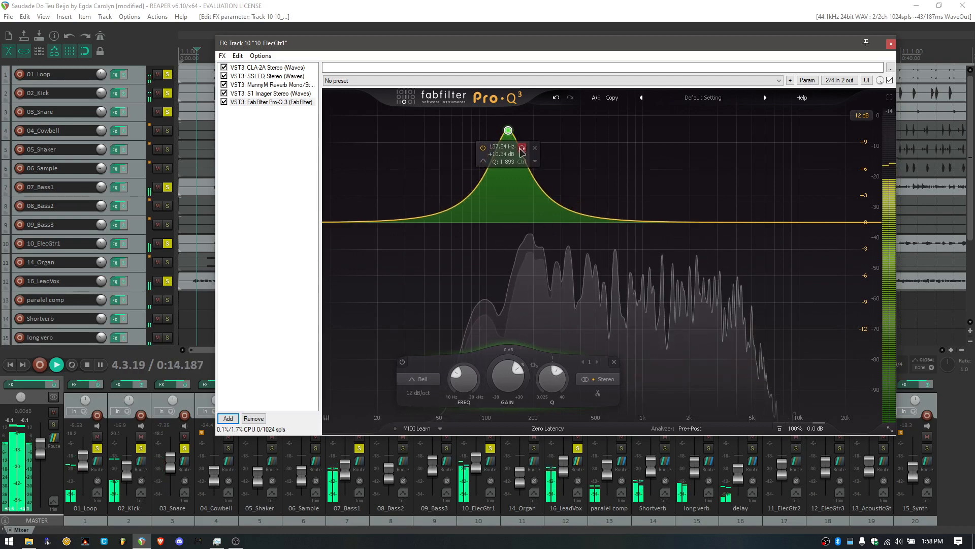
drag(508, 130, 517, 130)
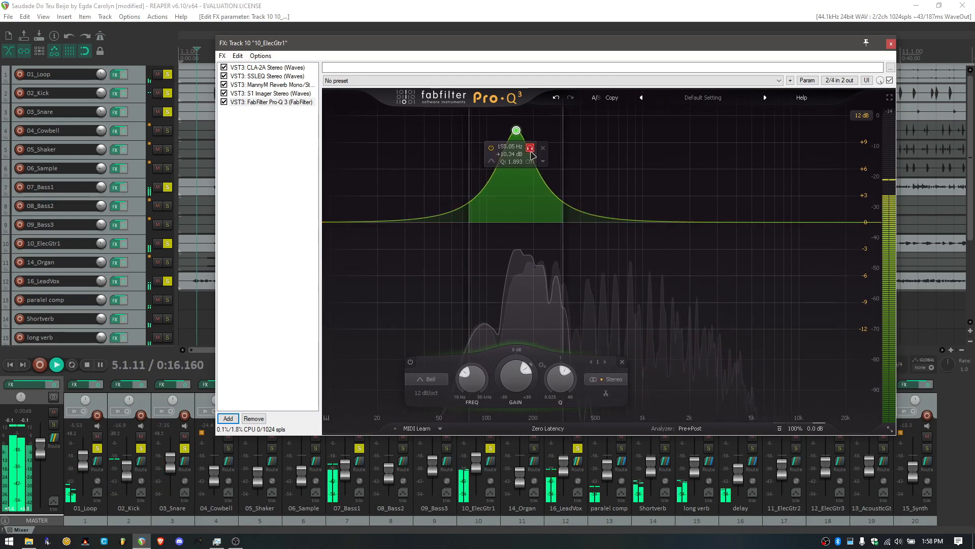
drag(517, 131, 503, 130)
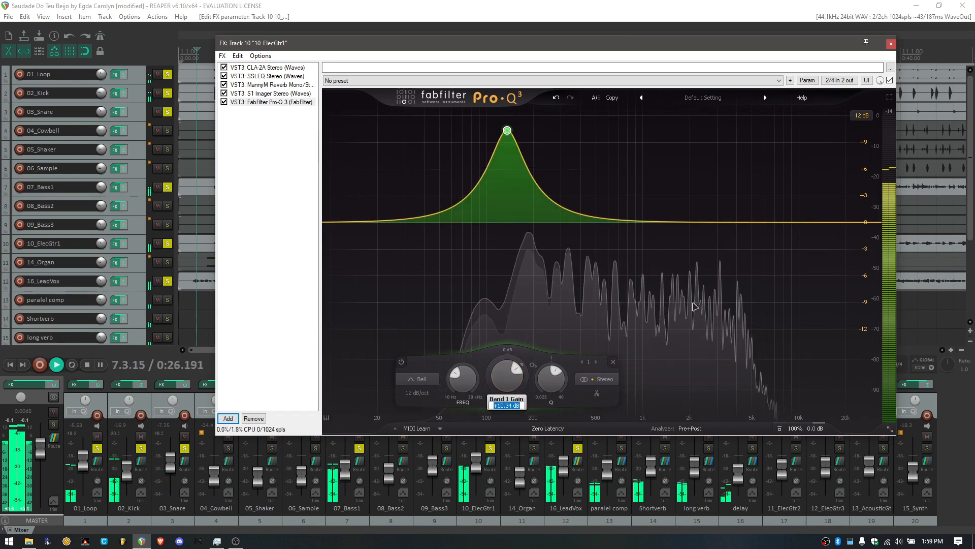
Make the 135 Hz bell side-only with a gentle few-dB boost, and solo 07_Bass1
click(601, 379)
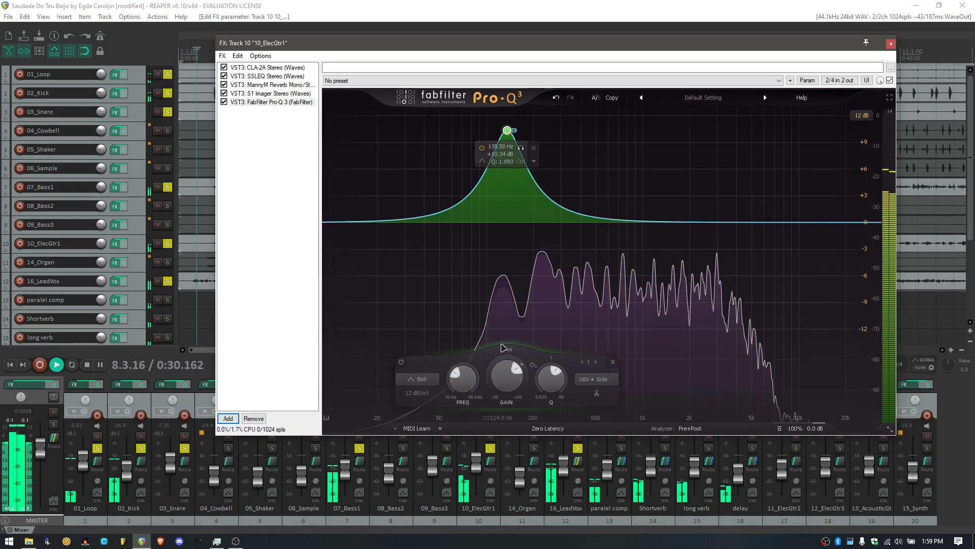
drag(507, 373, 510, 364)
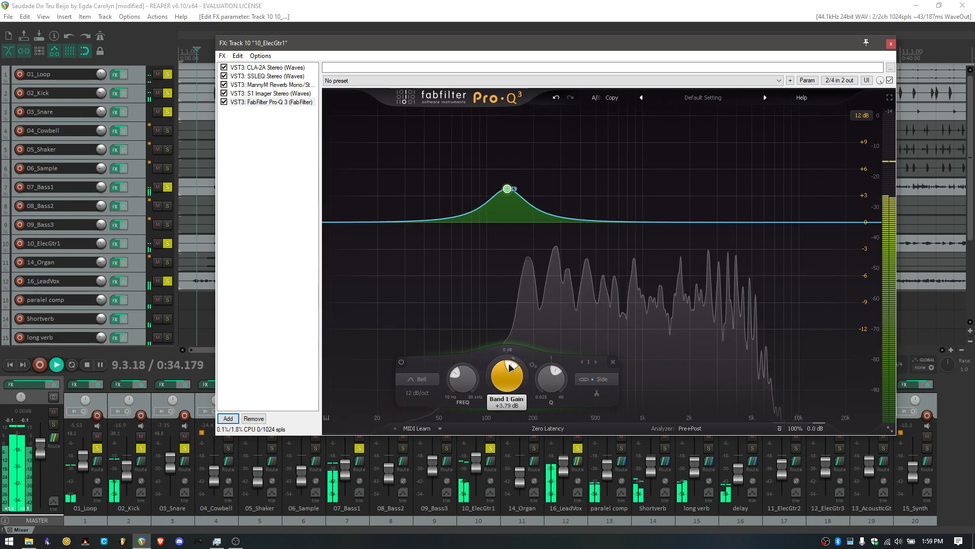
drag(507, 188, 508, 223)
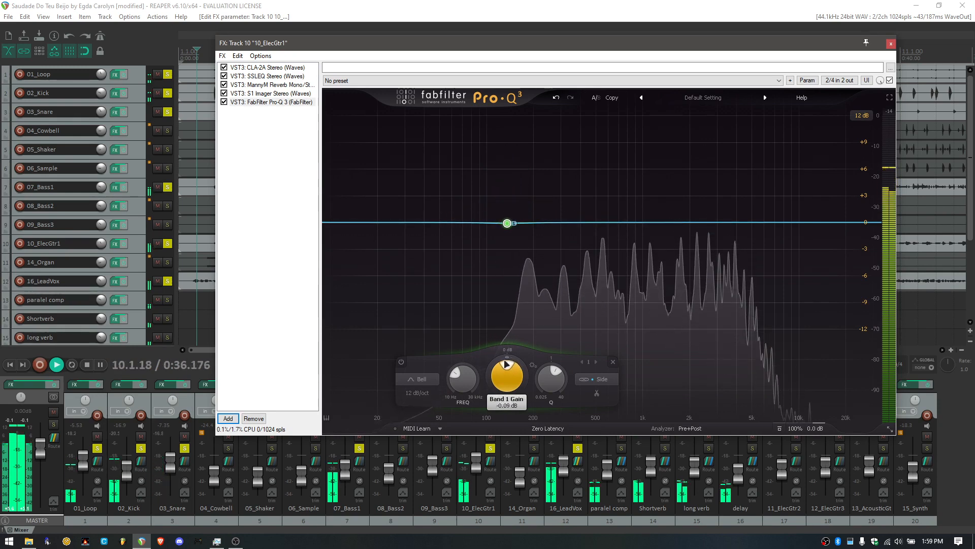
drag(507, 223, 507, 217)
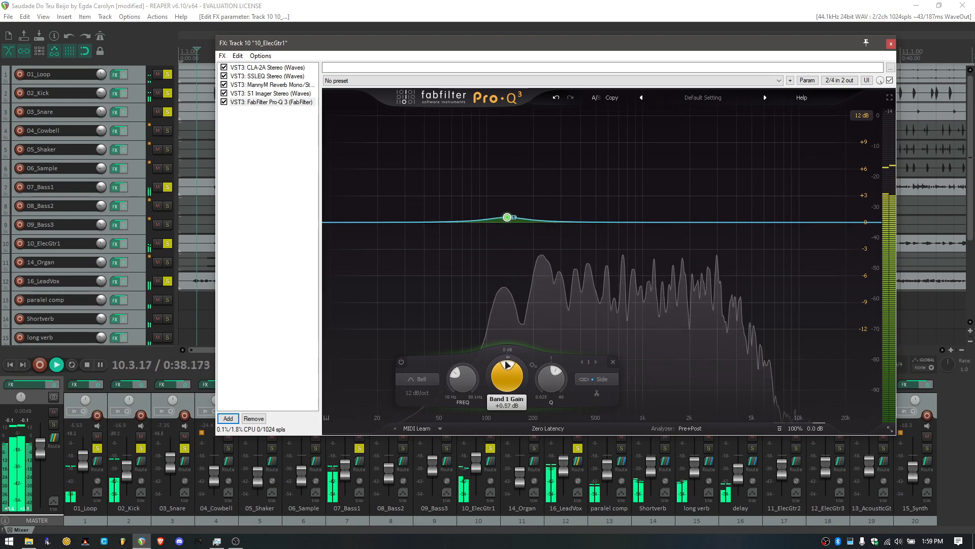
drag(507, 216, 507, 197)
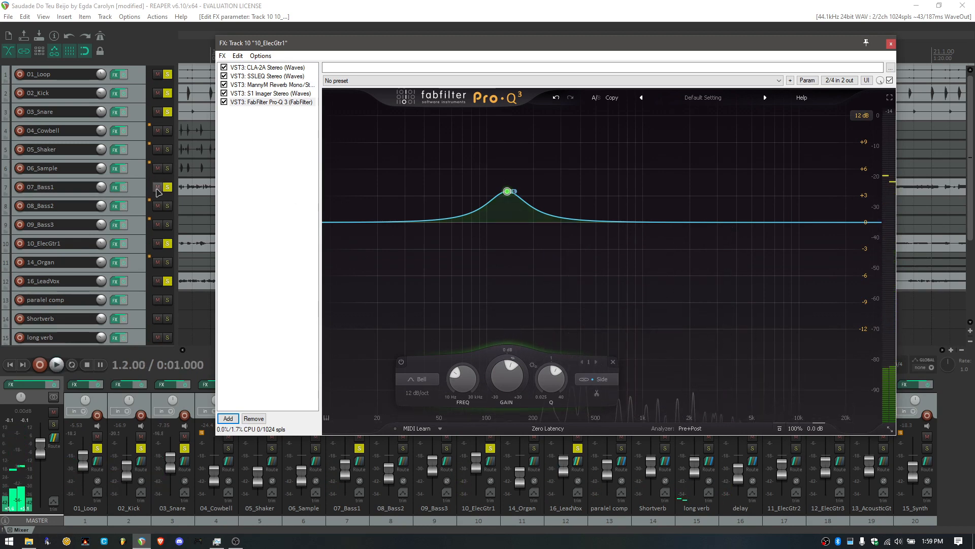
click(167, 187)
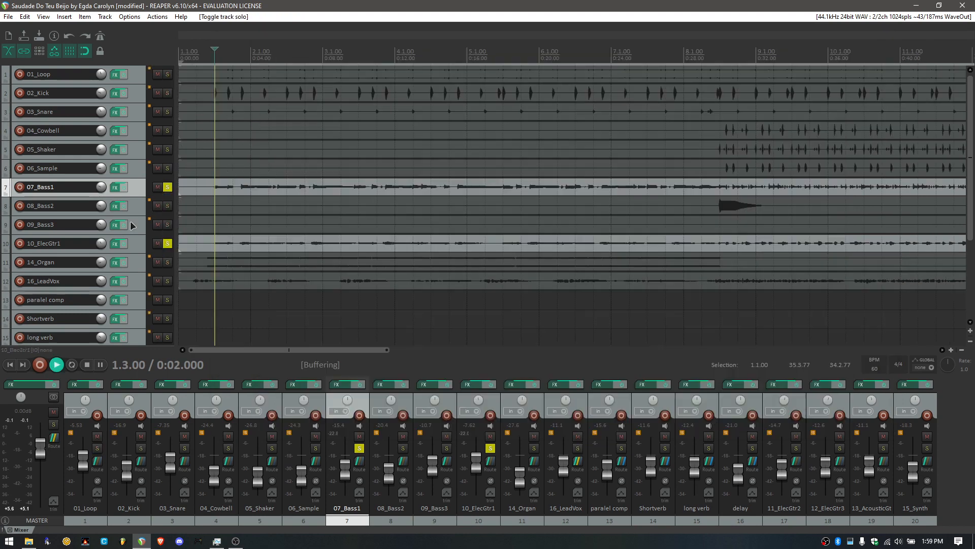
Compare the guitar's Pro-Q 3 bypassed and enabled, leaving it switched on
click(56, 365)
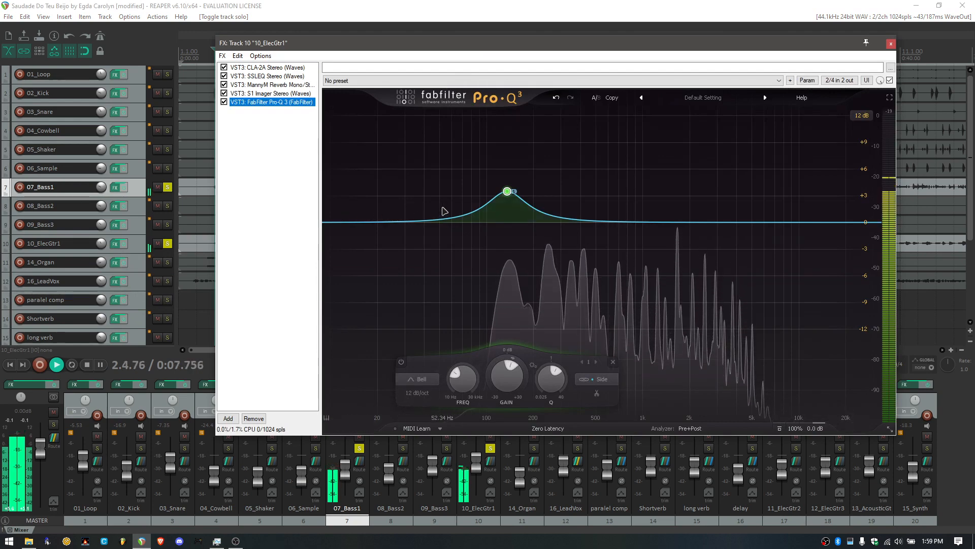
click(223, 102)
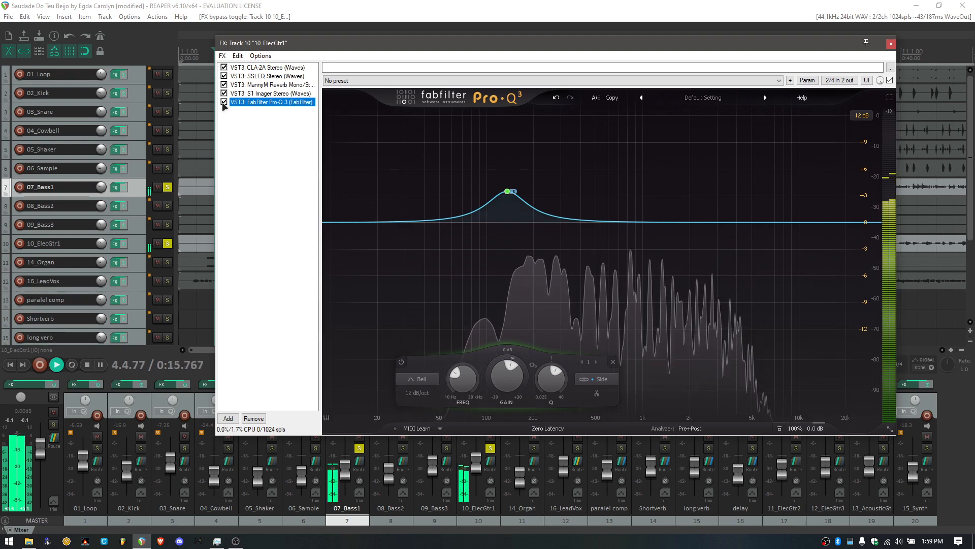
click(508, 191)
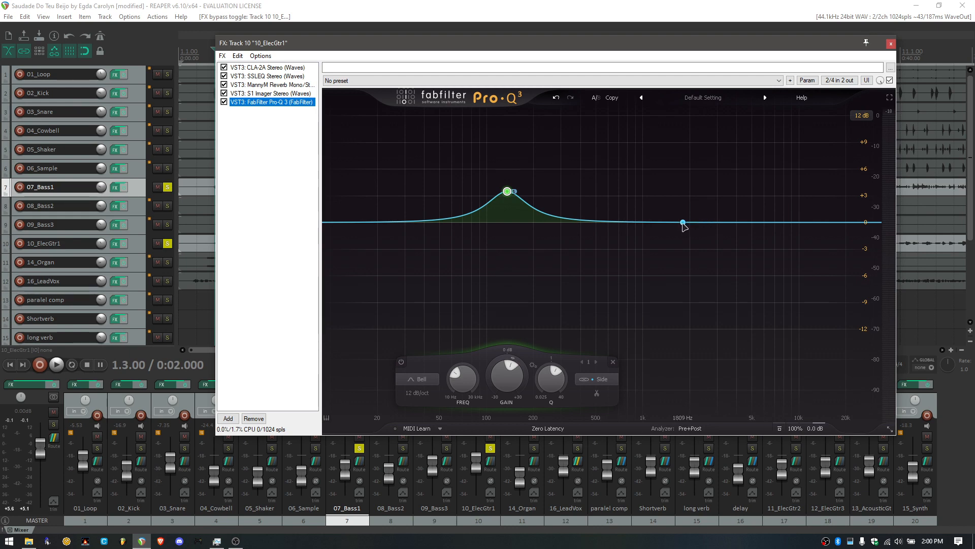
drag(682, 222, 678, 221)
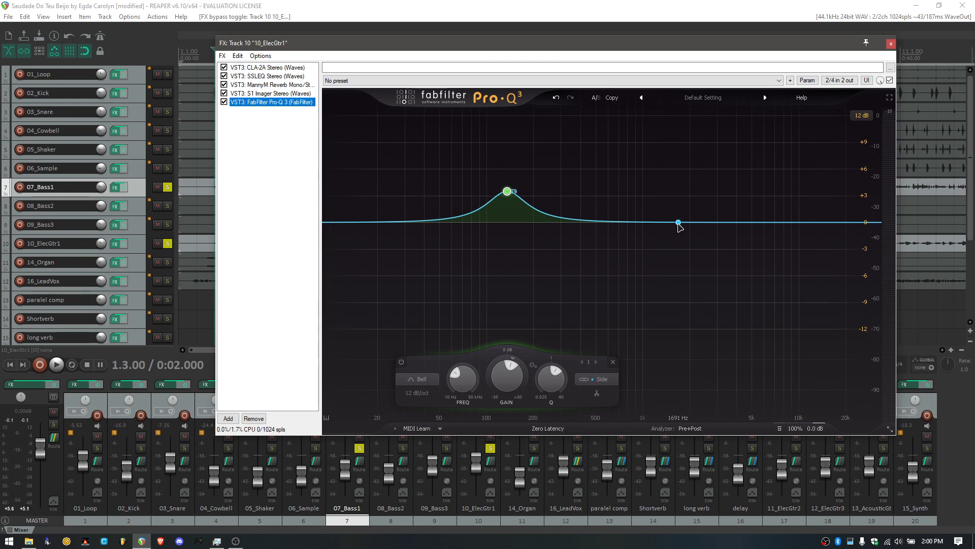
click(56, 364)
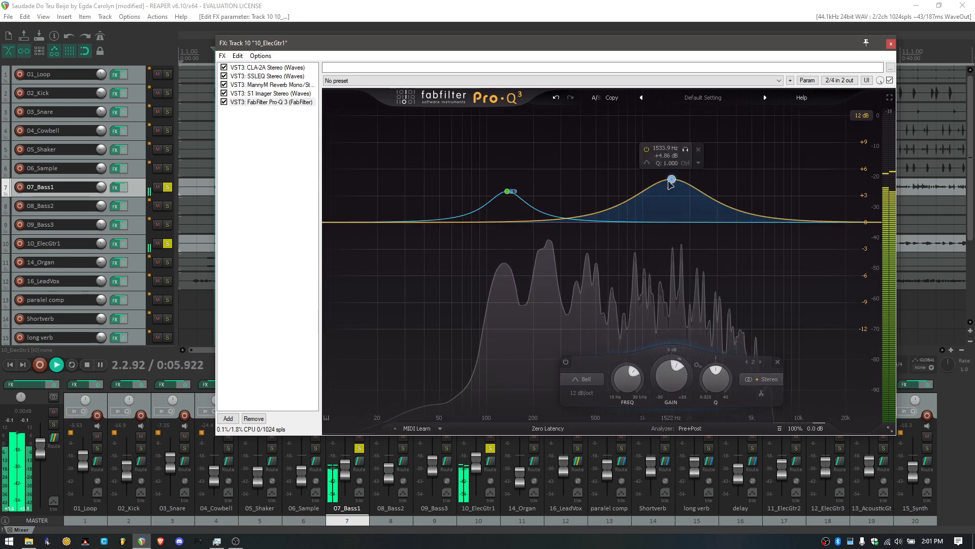
Boost band 2 near 2.7 kHz, audition it flat, then restore about +5 dB
drag(672, 180, 709, 136)
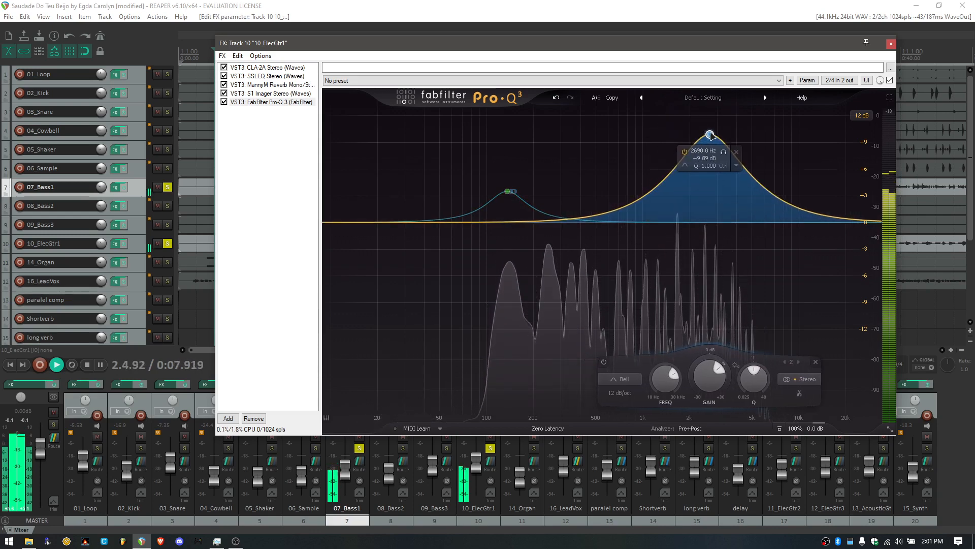
drag(710, 134, 720, 132)
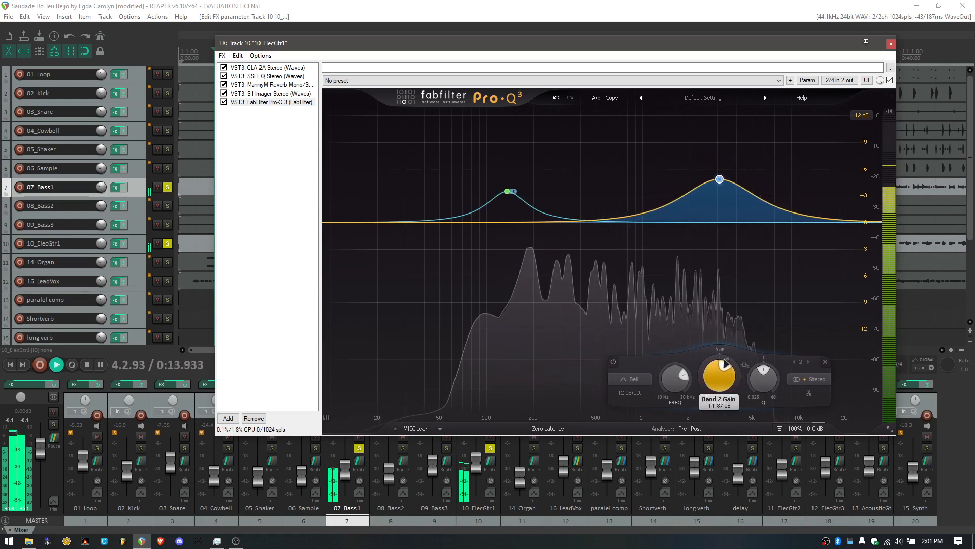
drag(720, 179, 719, 218)
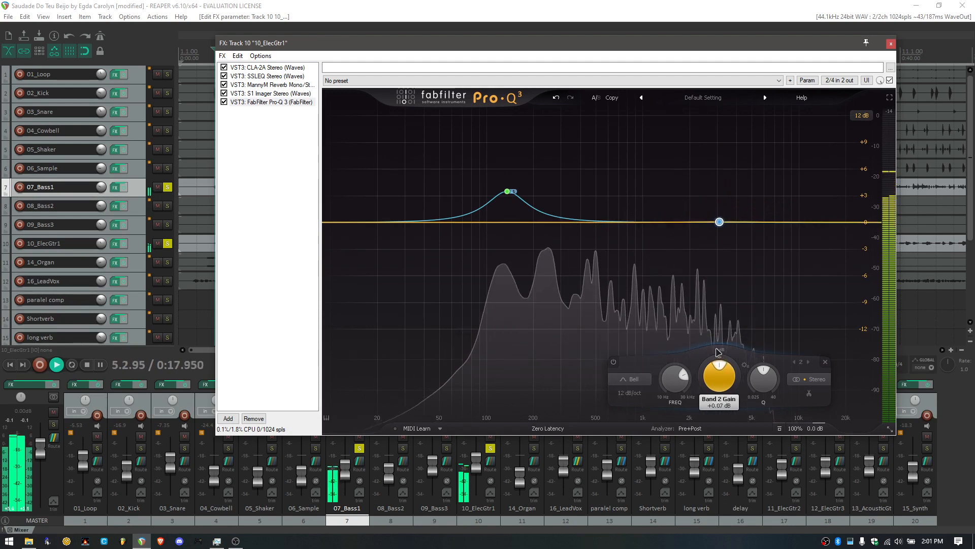
drag(719, 222, 719, 202)
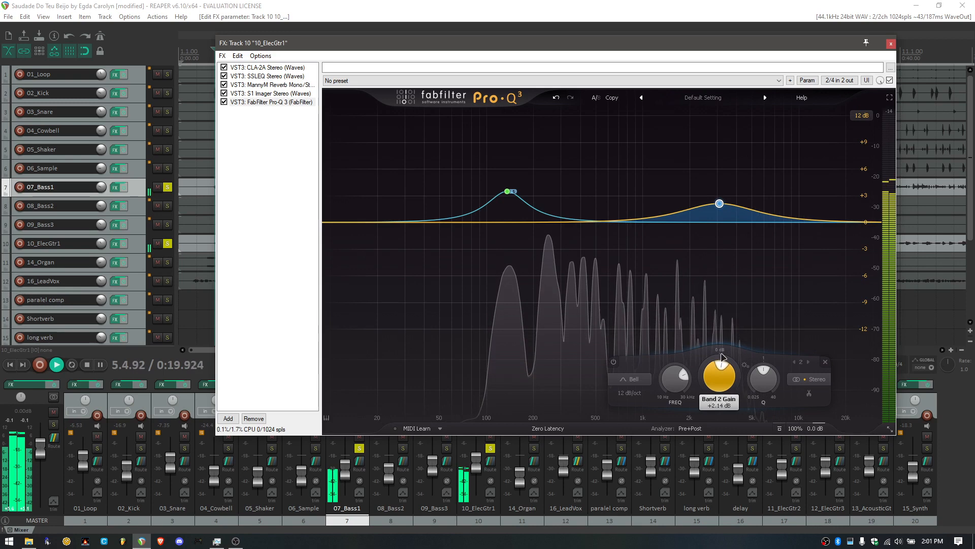
drag(720, 202, 719, 188)
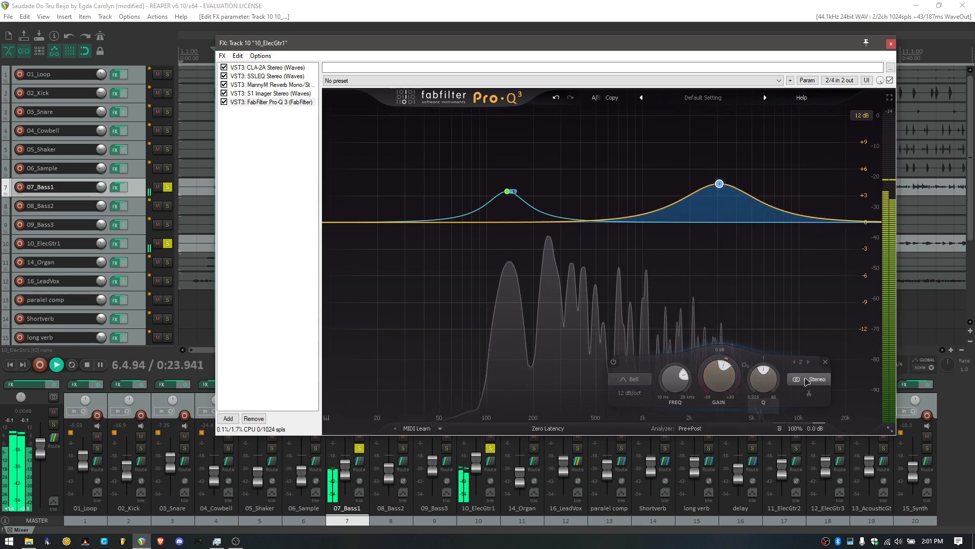
Cycle the 2.7 kHz bell through Side and Mid, ending on side only
click(814, 379)
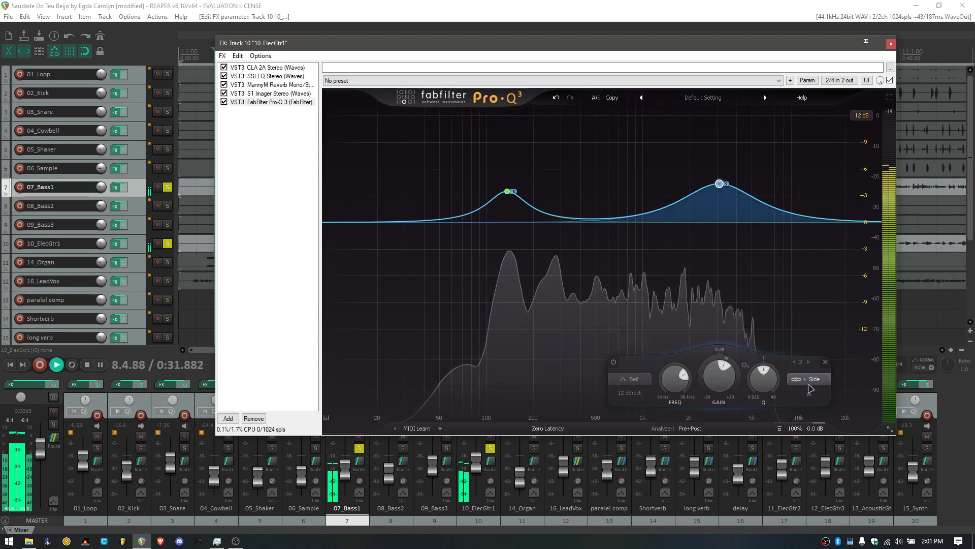
click(814, 379)
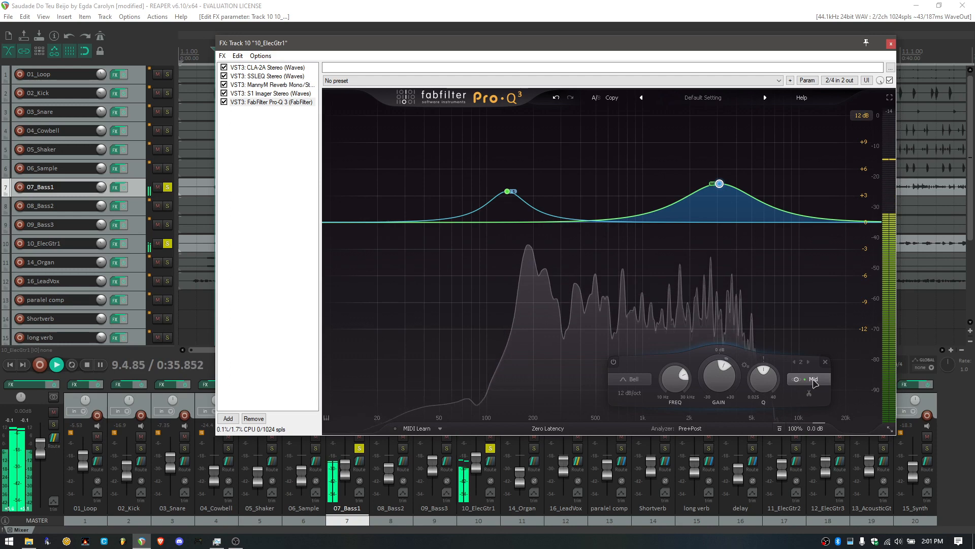
click(813, 379)
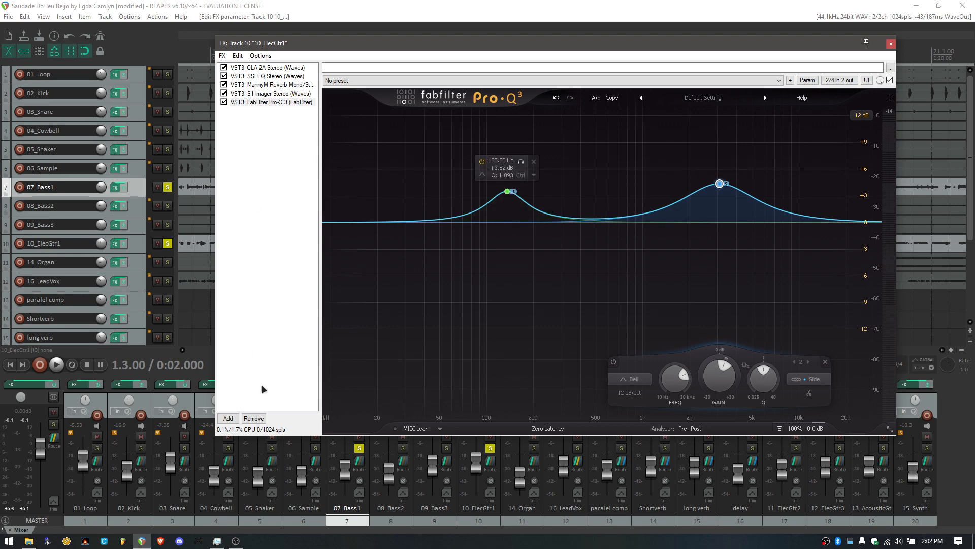
Clear the bands, create a 300 Hz bell, and boost a mid-only band to about +6 dB
drag(720, 183, 720, 183)
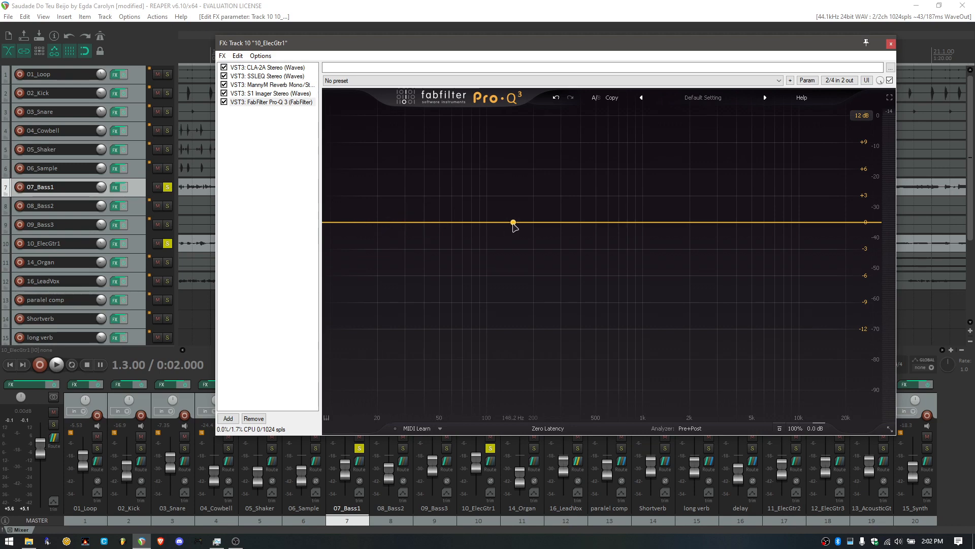
drag(513, 222, 562, 153)
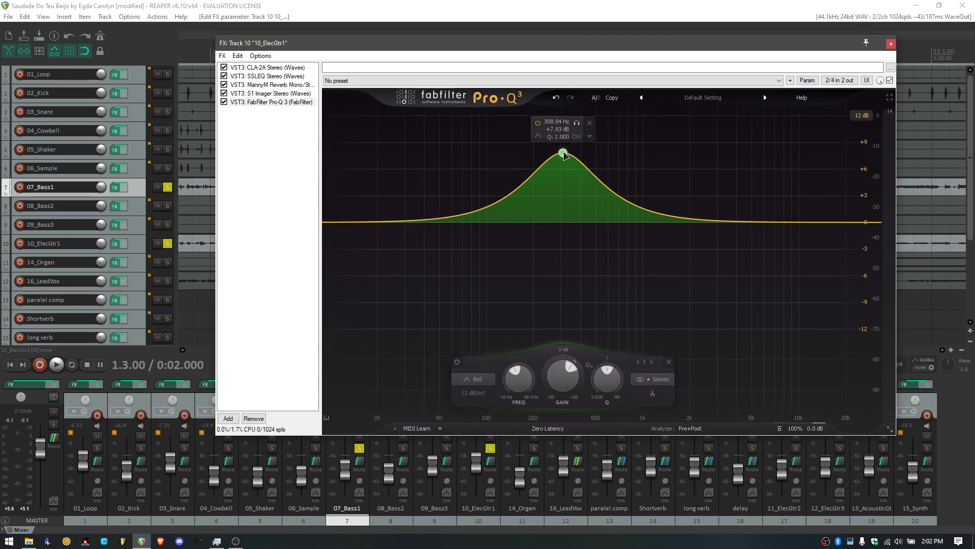
mouse_move(697, 227)
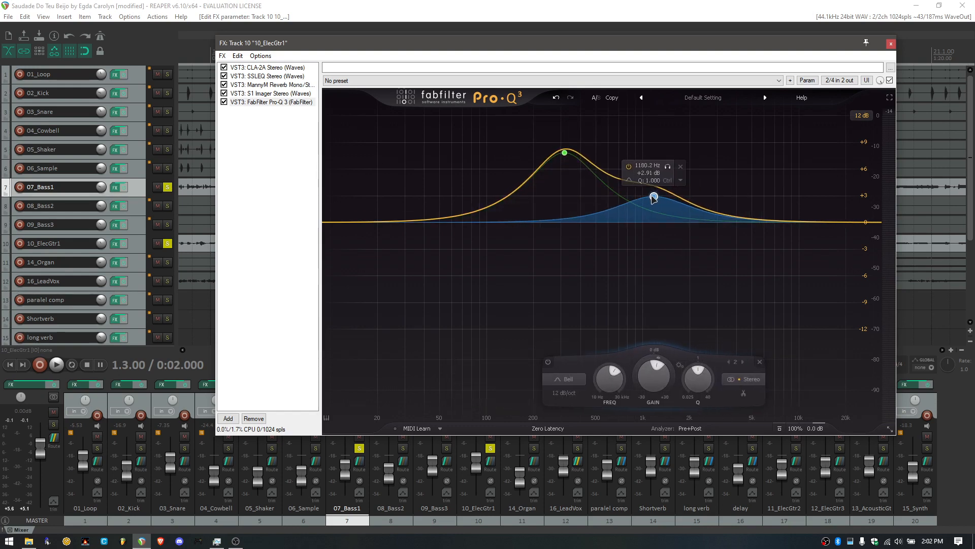
click(749, 379)
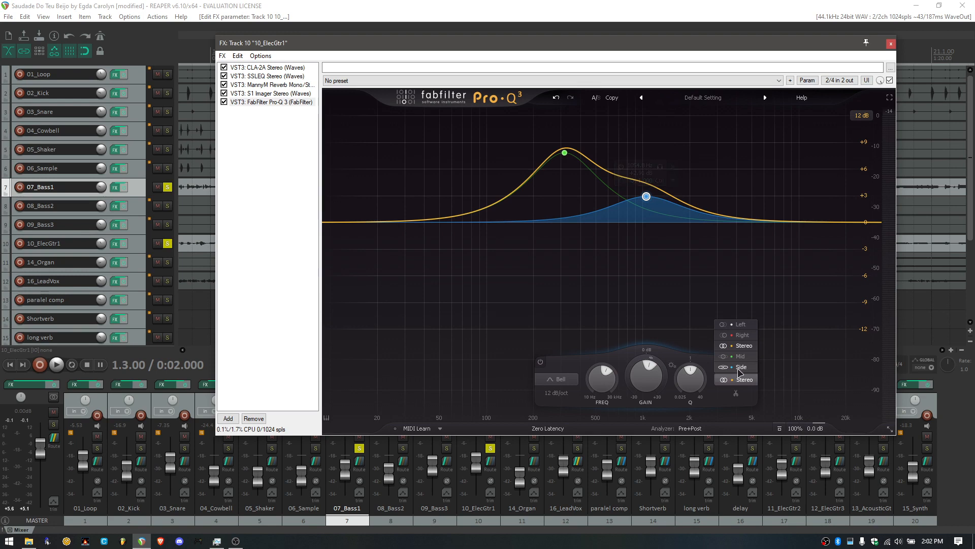
click(741, 355)
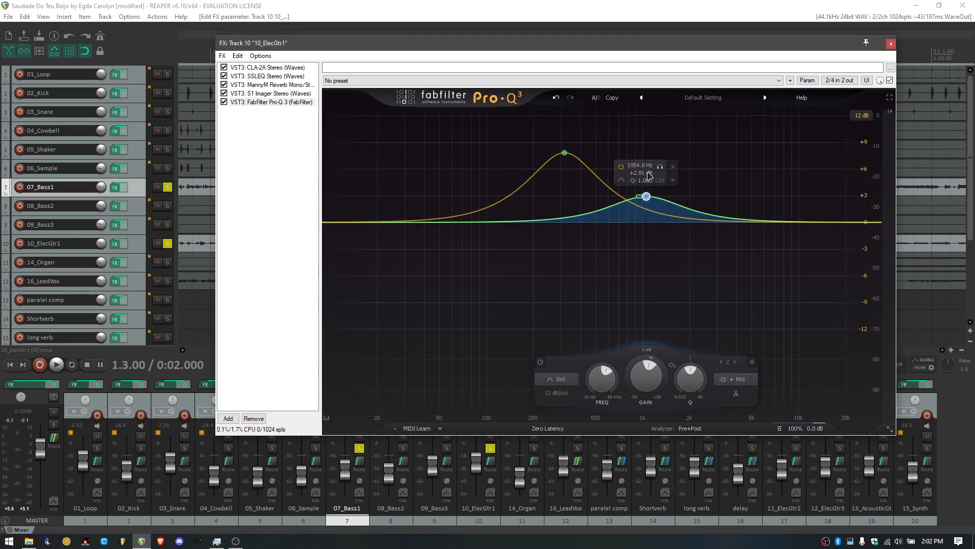
drag(645, 197, 630, 172)
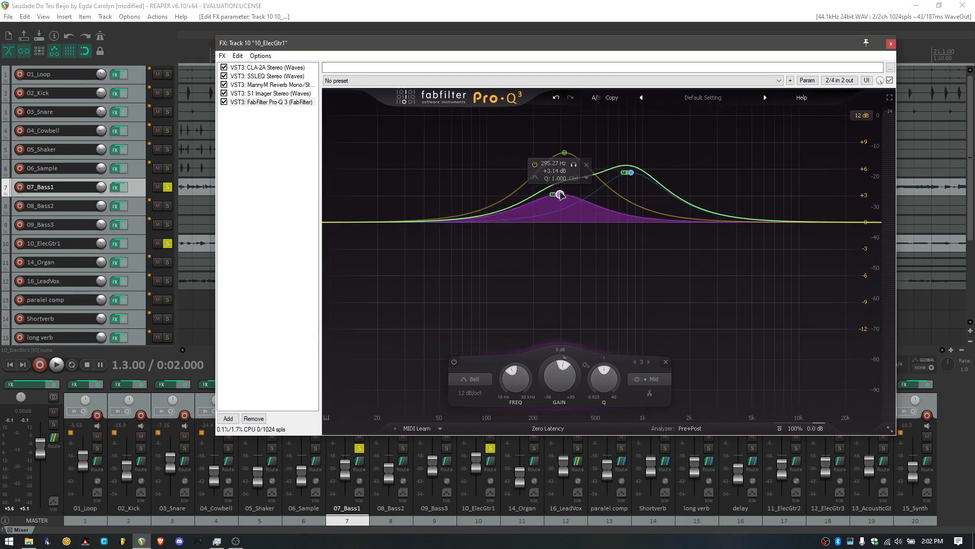
Move a third bell to about 470 Hz on the side channel, then remove all bands
drag(558, 195, 591, 189)
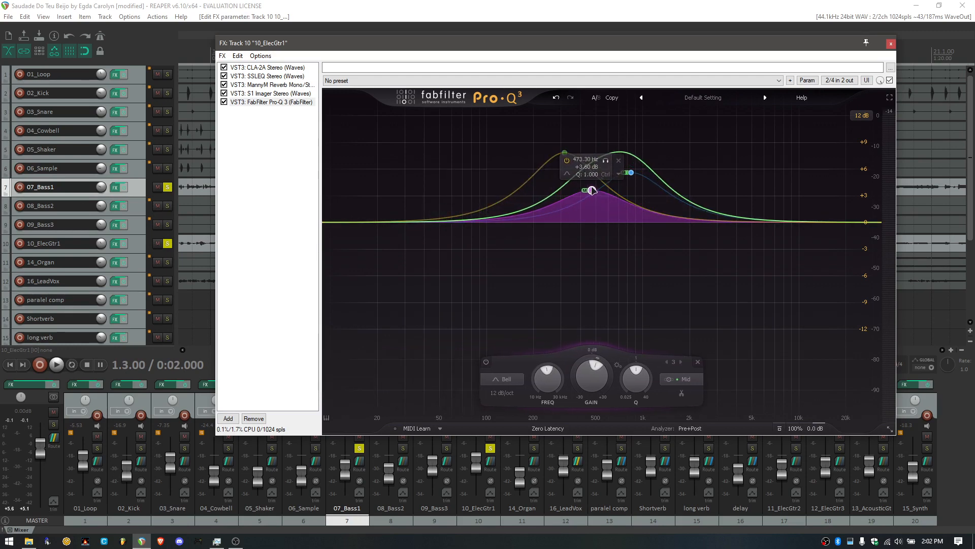
click(681, 379)
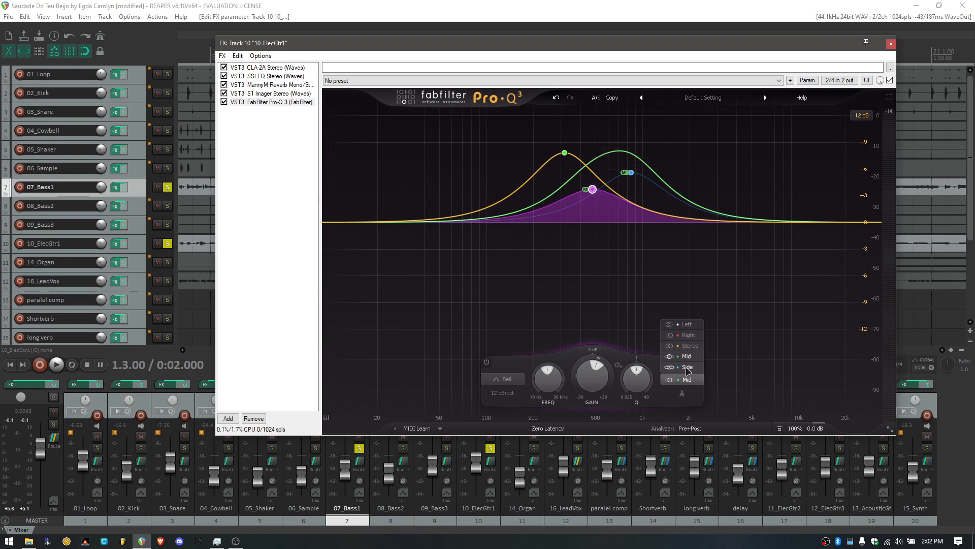
click(687, 366)
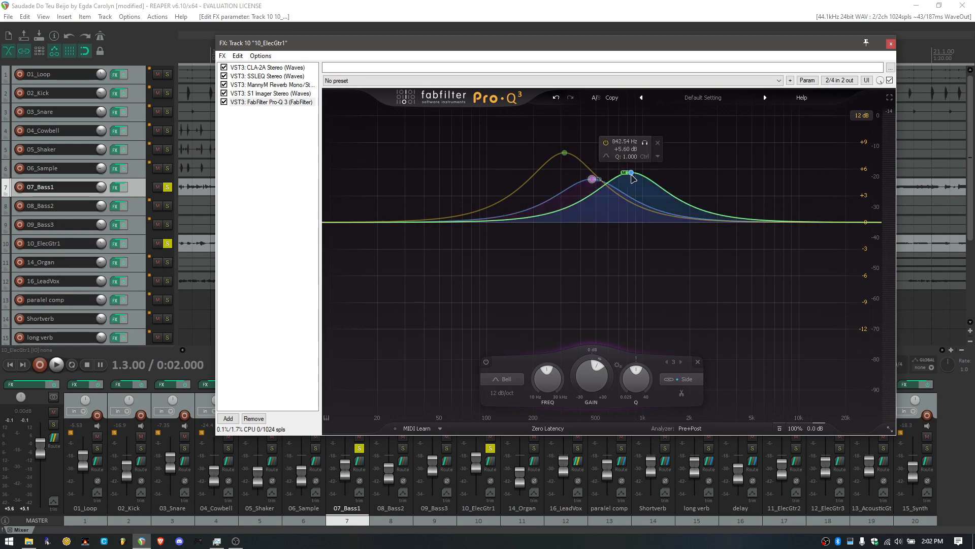
drag(631, 172, 643, 183)
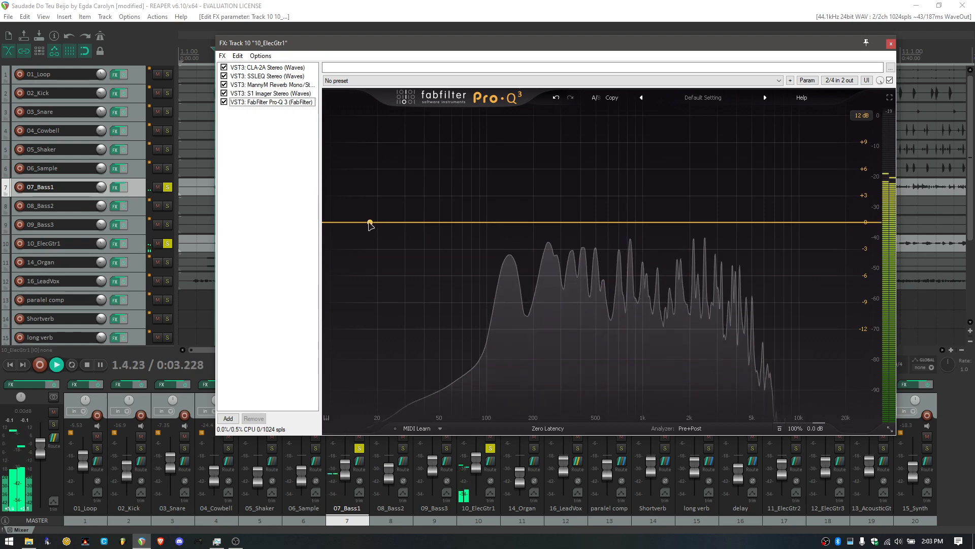
Change Pro-Q 3 band 1 to a Bell and set a gentle boost near 660 Hz
drag(371, 222, 627, 196)
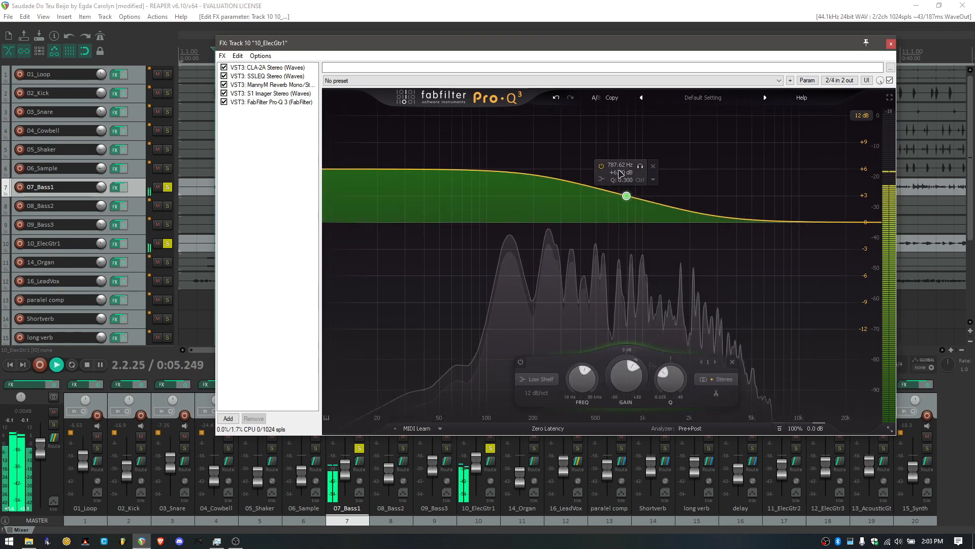
click(891, 44)
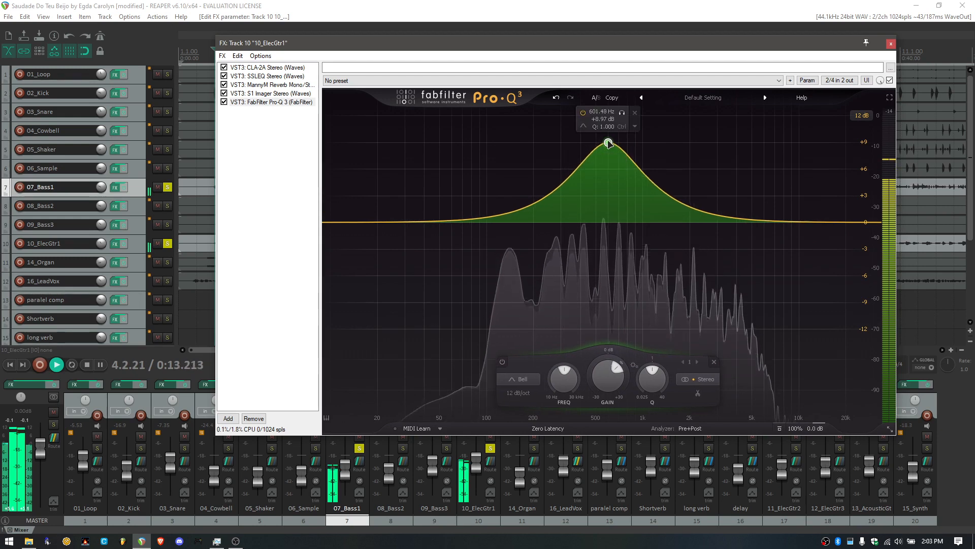
drag(609, 141, 610, 145)
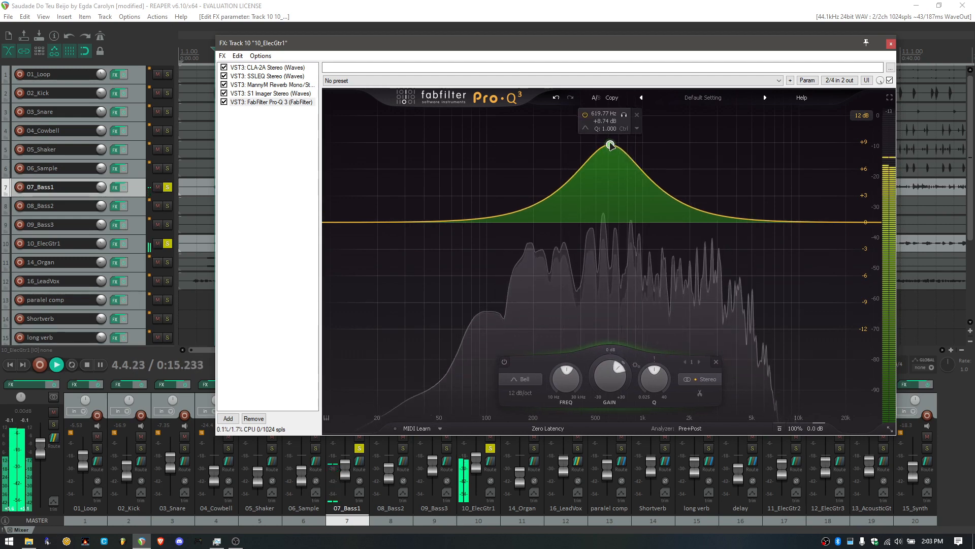
drag(609, 144, 615, 146)
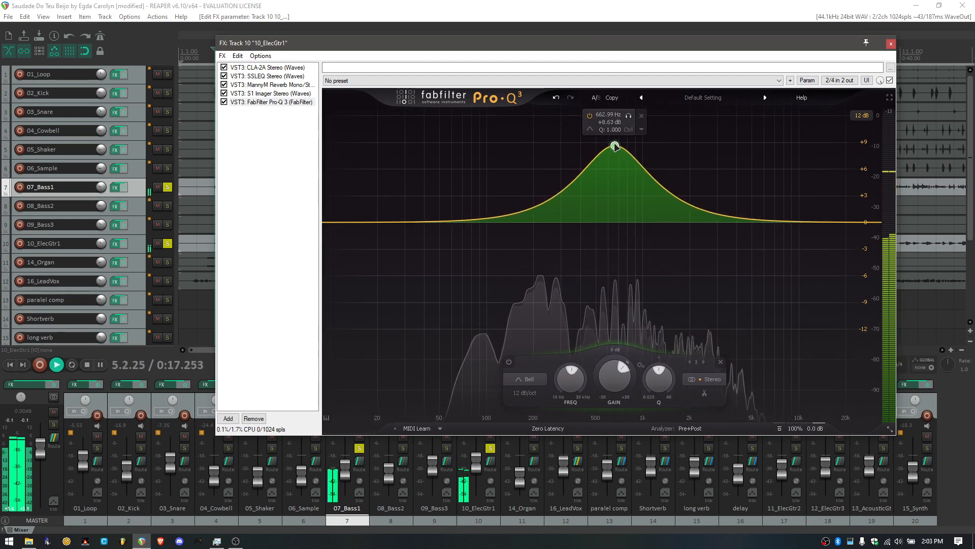
drag(615, 147, 613, 145)
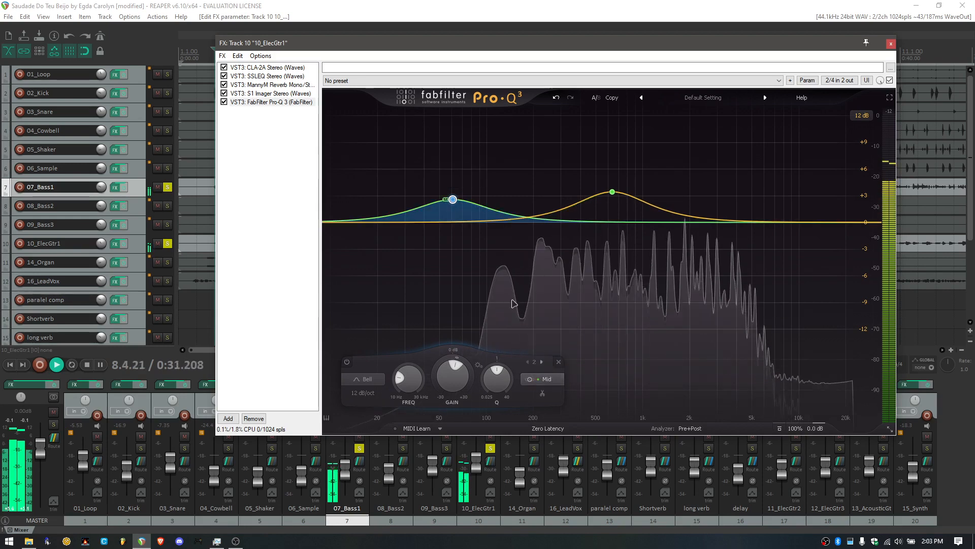
Set band 2 to Side and sweep it to a small boost near 144 Hz
click(547, 378)
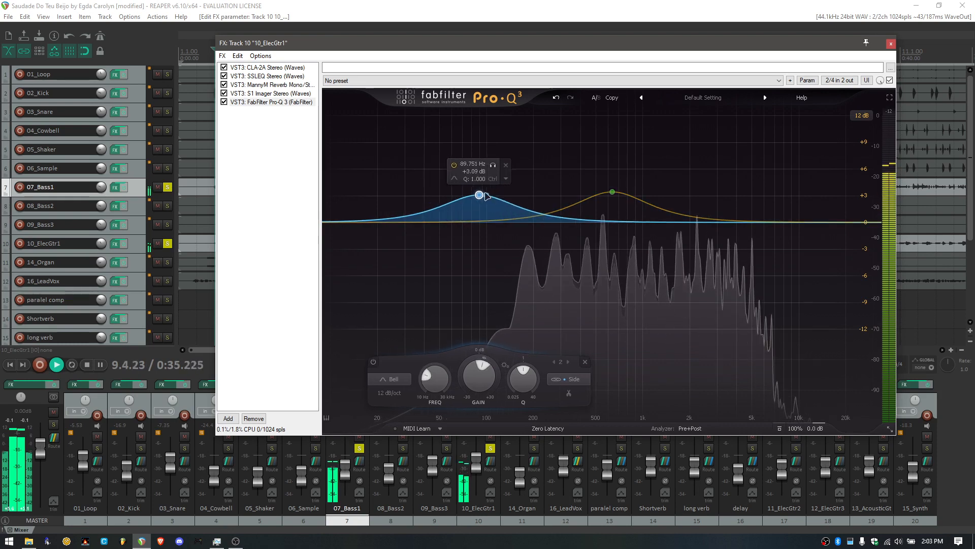
drag(480, 194, 539, 136)
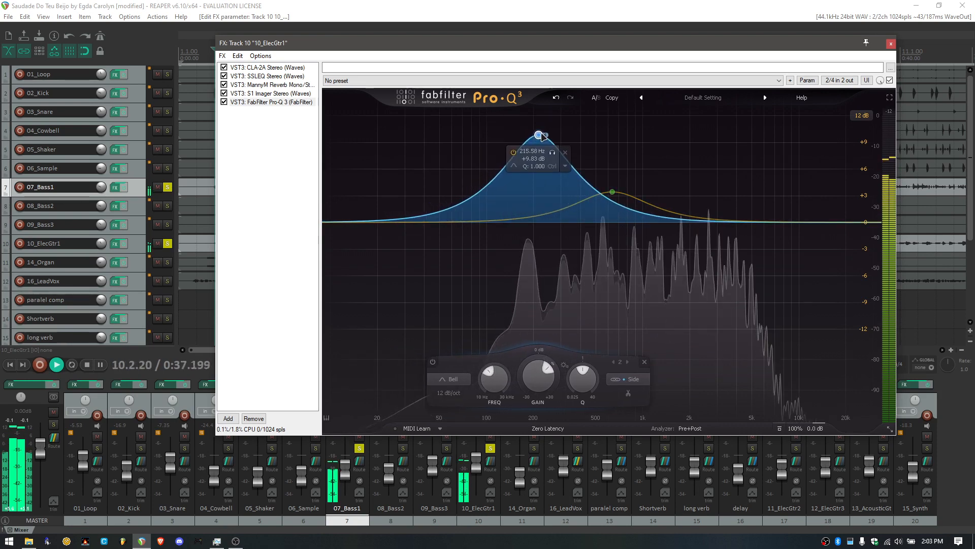
drag(540, 135, 547, 135)
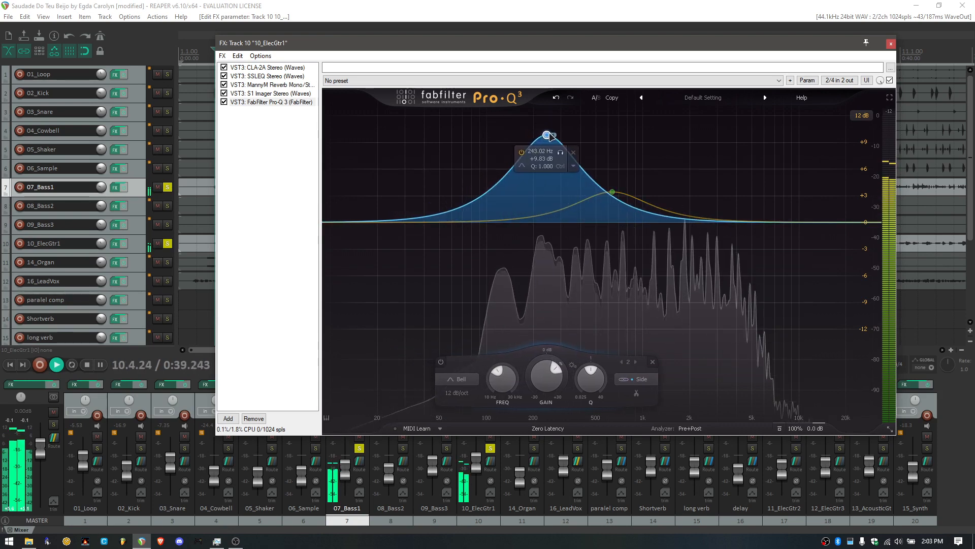
drag(547, 134, 551, 125)
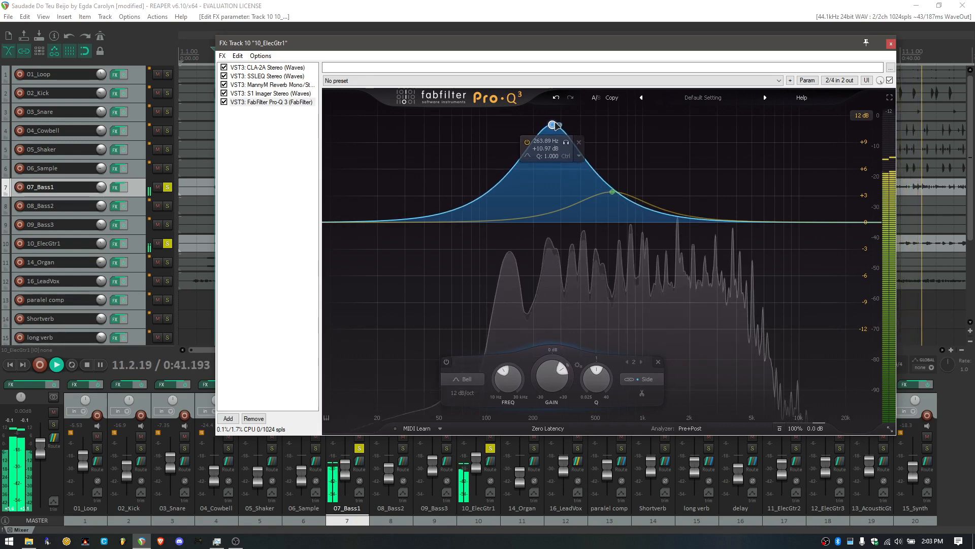
drag(551, 125, 529, 120)
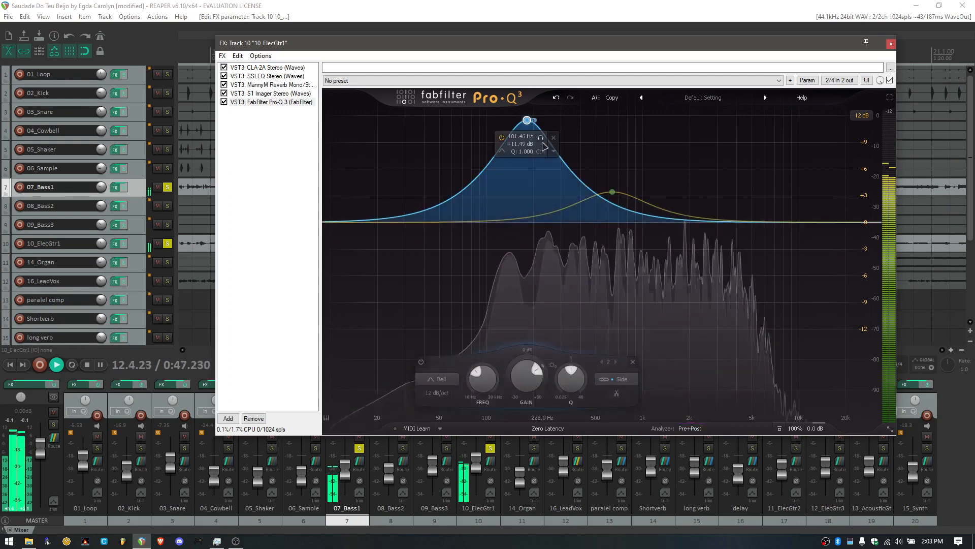
drag(527, 119, 512, 117)
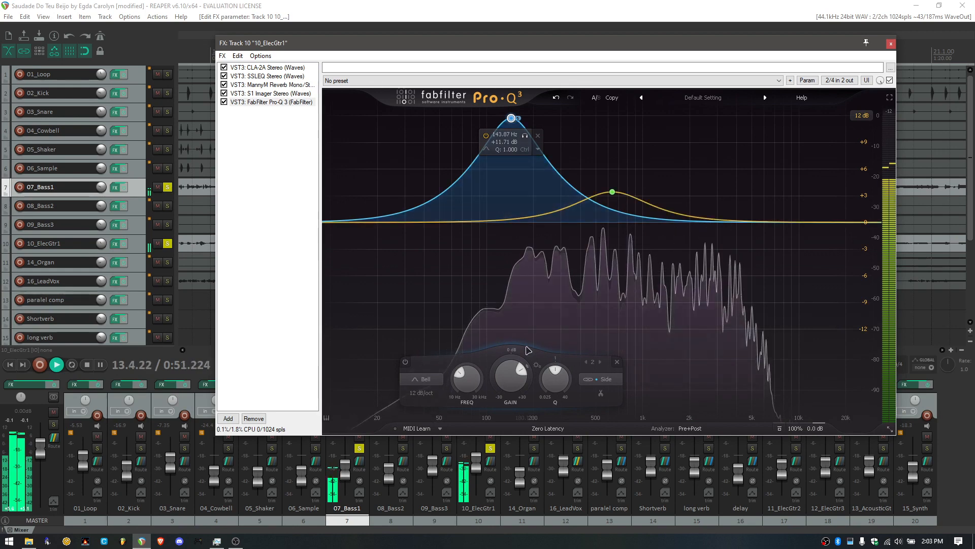
drag(510, 378, 510, 364)
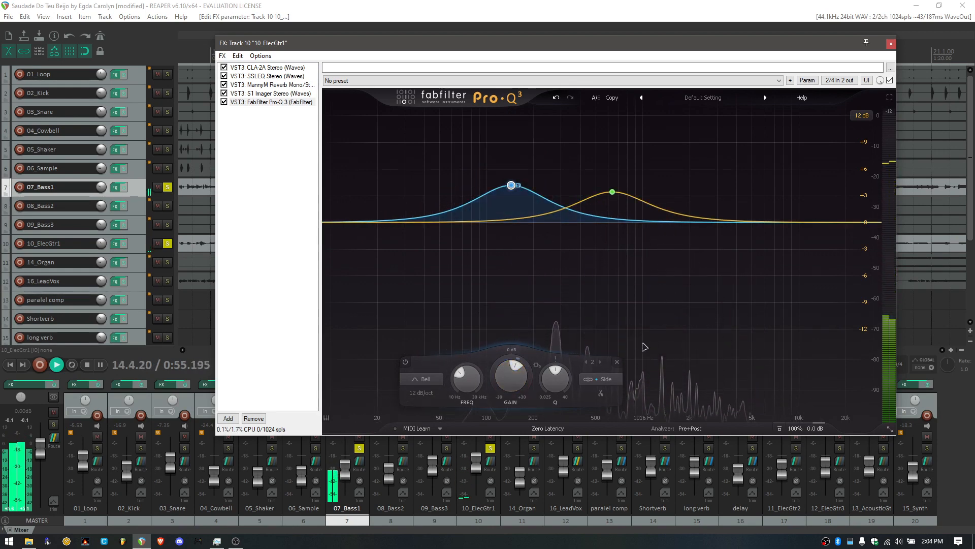
Add band 3 as a Mid-only bell, boosting about +5 dB near 3.7 kHz
click(753, 221)
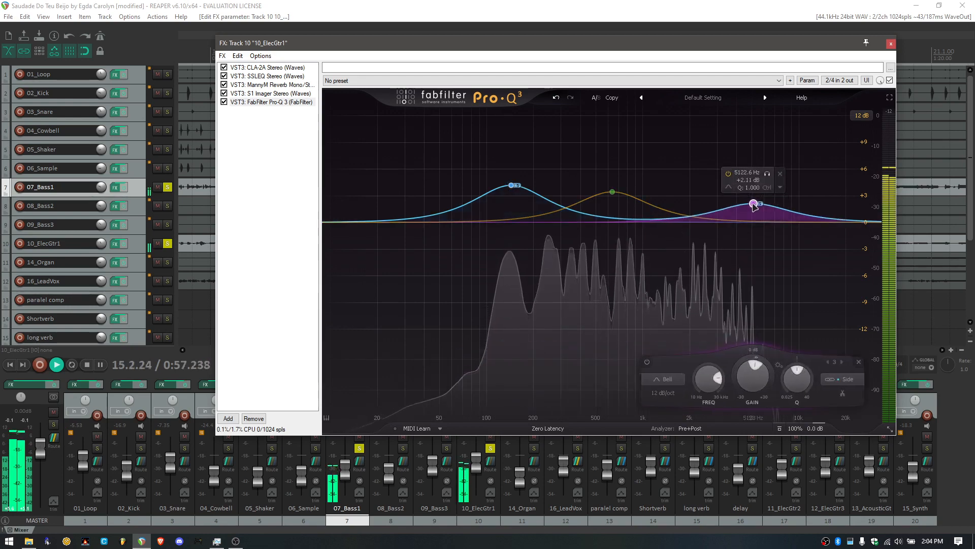
click(842, 379)
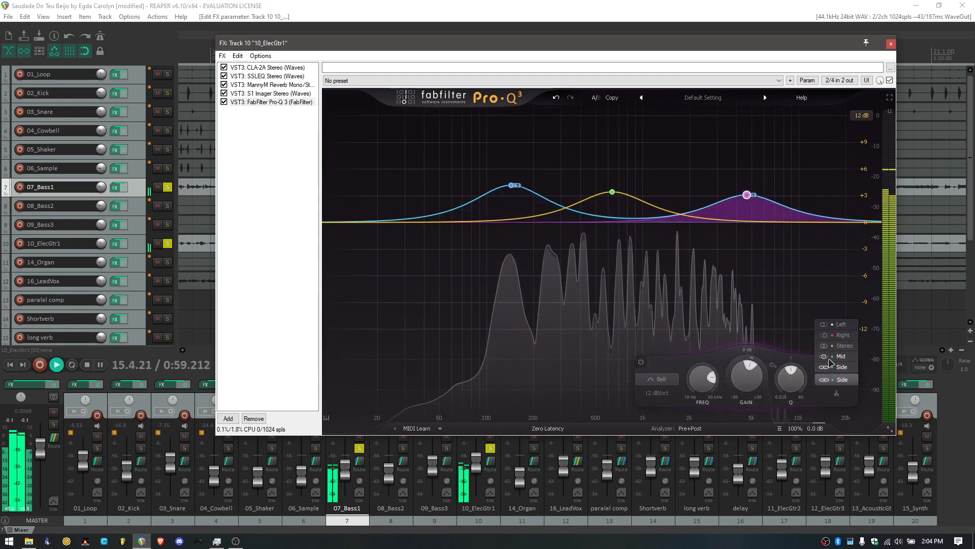
drag(746, 195, 727, 148)
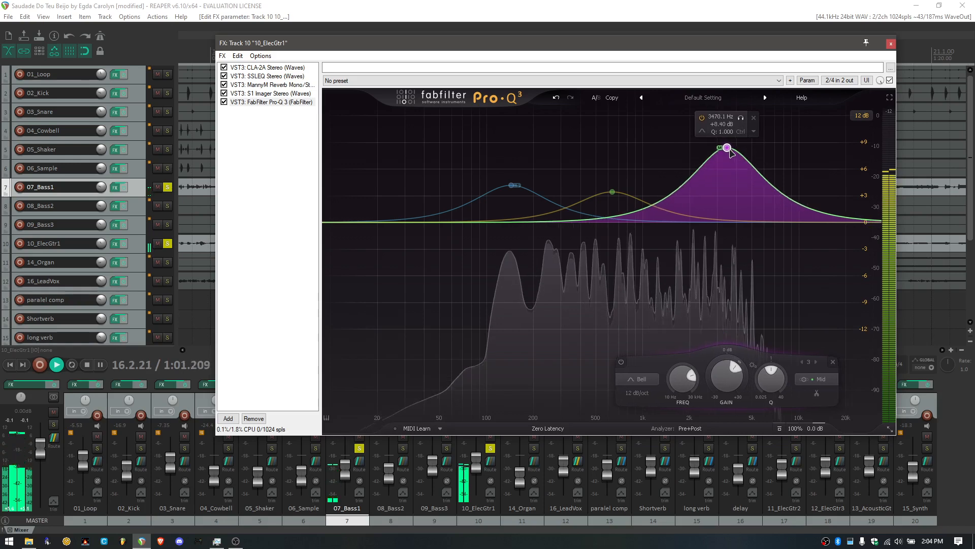
drag(726, 148, 728, 120)
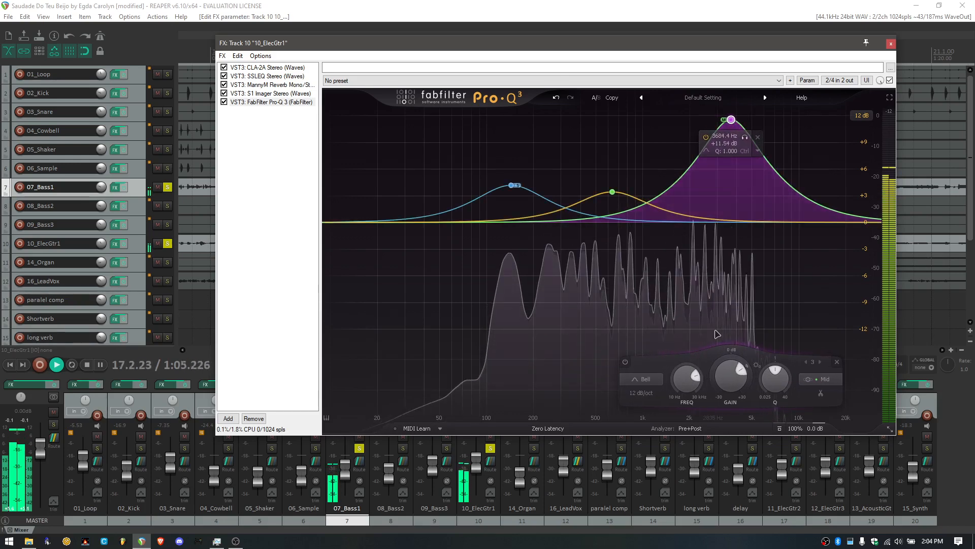
drag(730, 373, 730, 391)
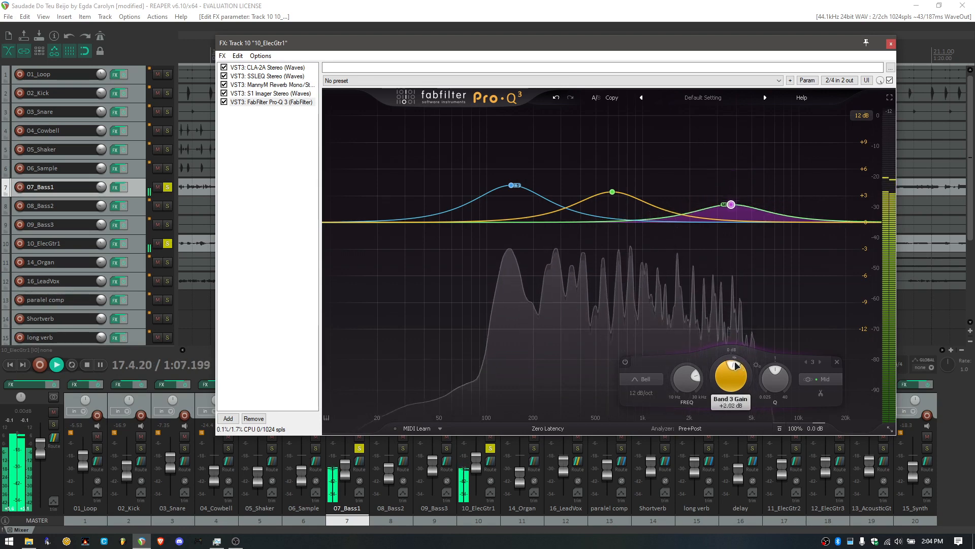
drag(731, 204, 731, 199)
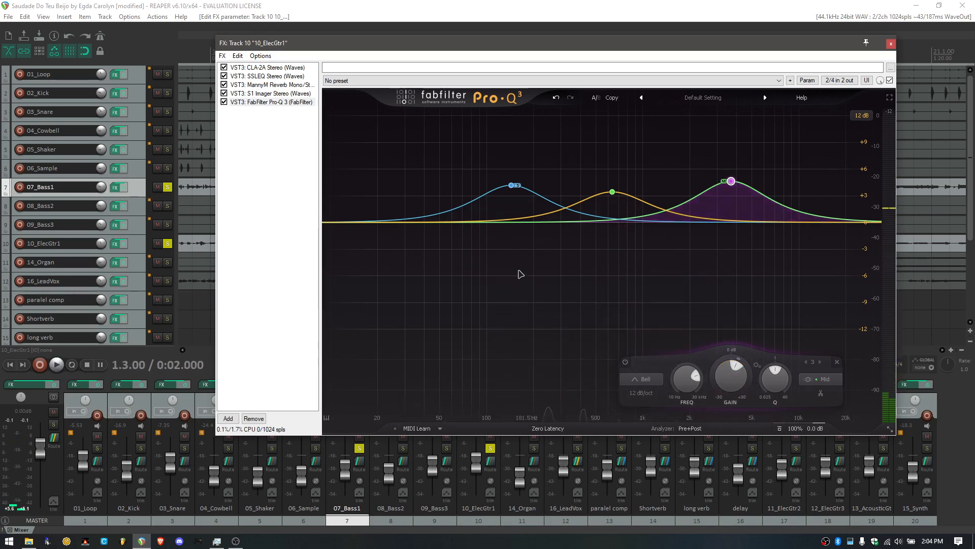
click(512, 186)
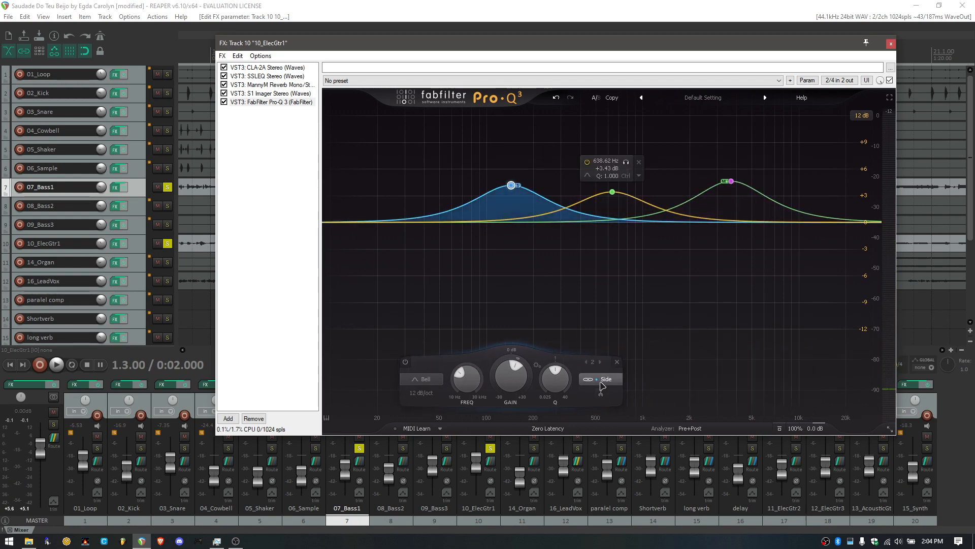
click(599, 379)
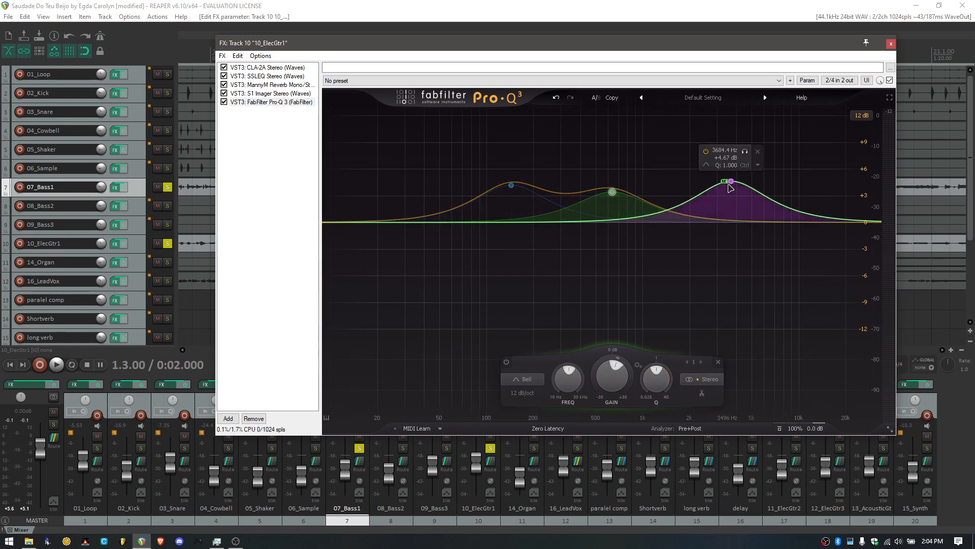
click(706, 379)
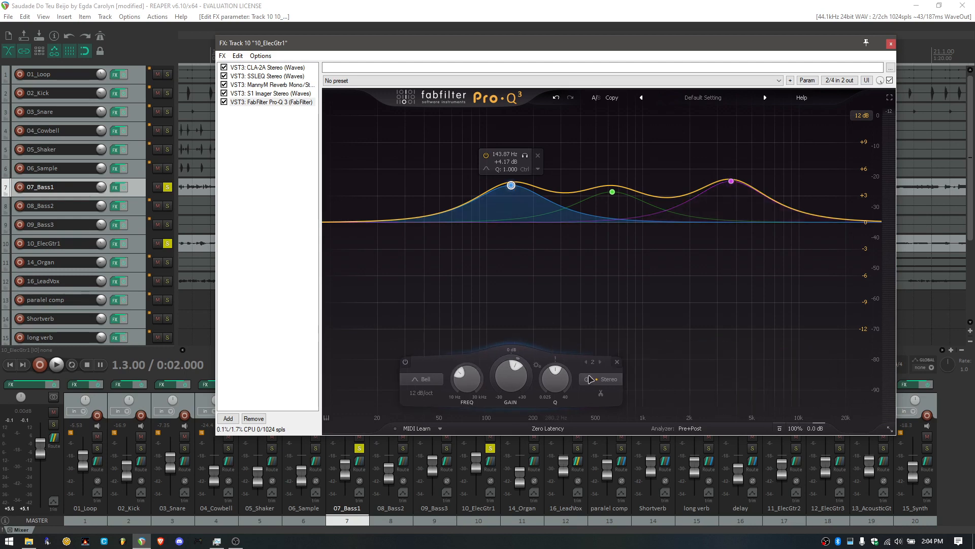
click(601, 379)
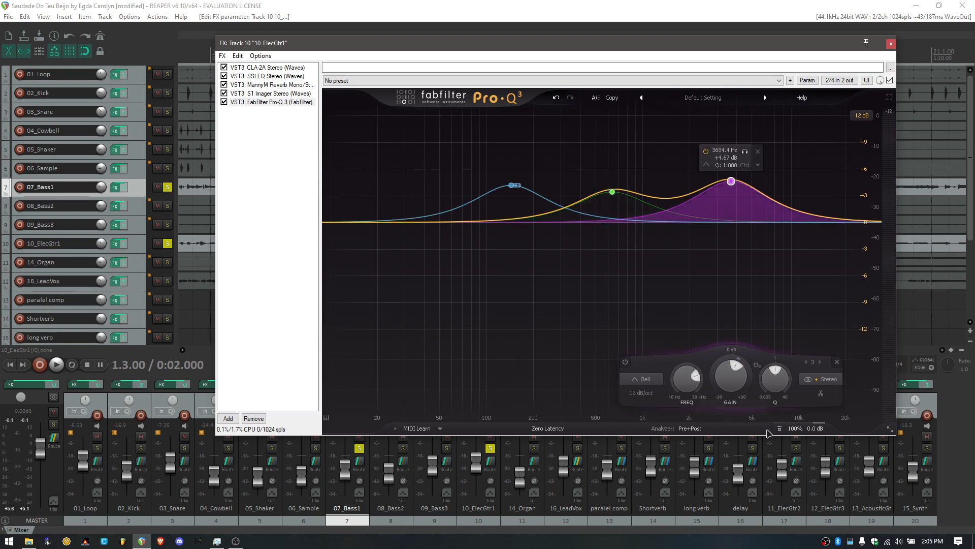
click(828, 379)
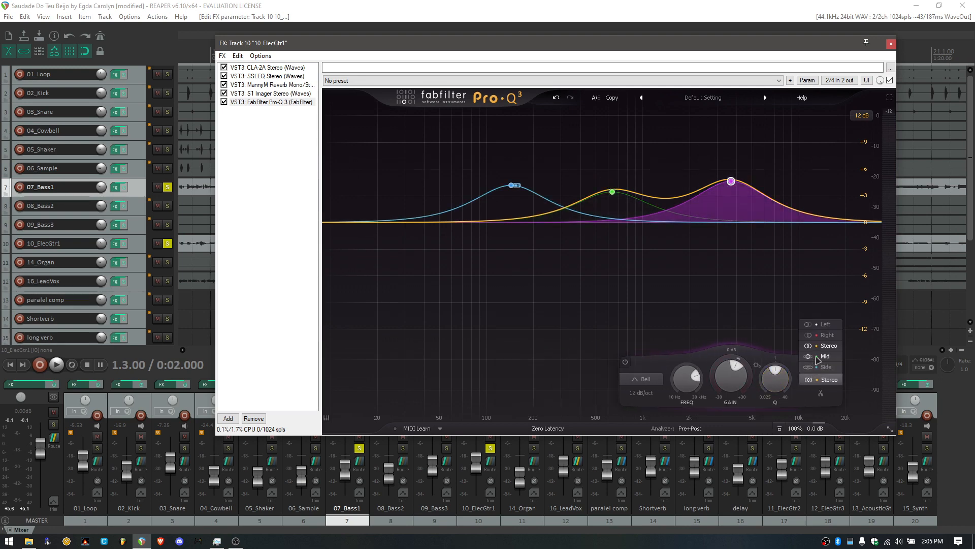
click(825, 355)
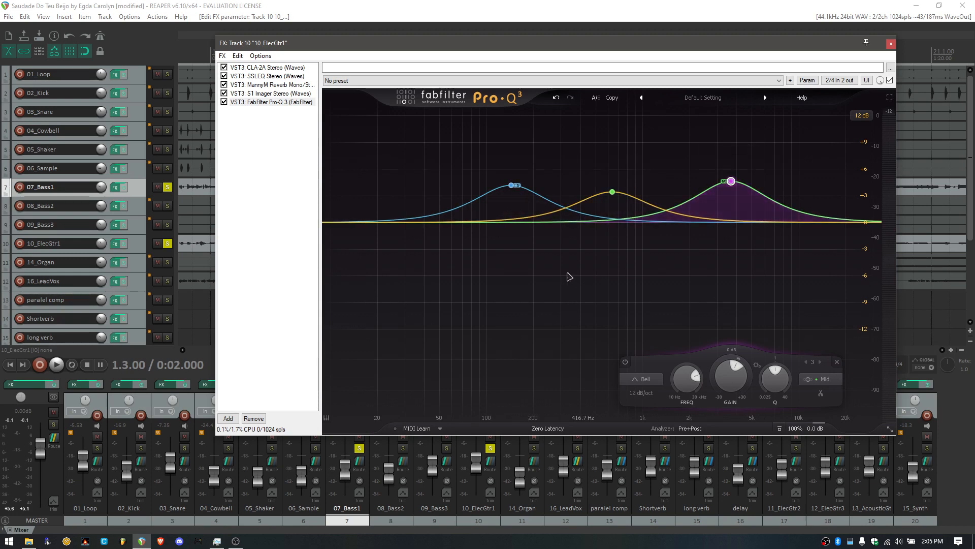
mouse_move(547, 283)
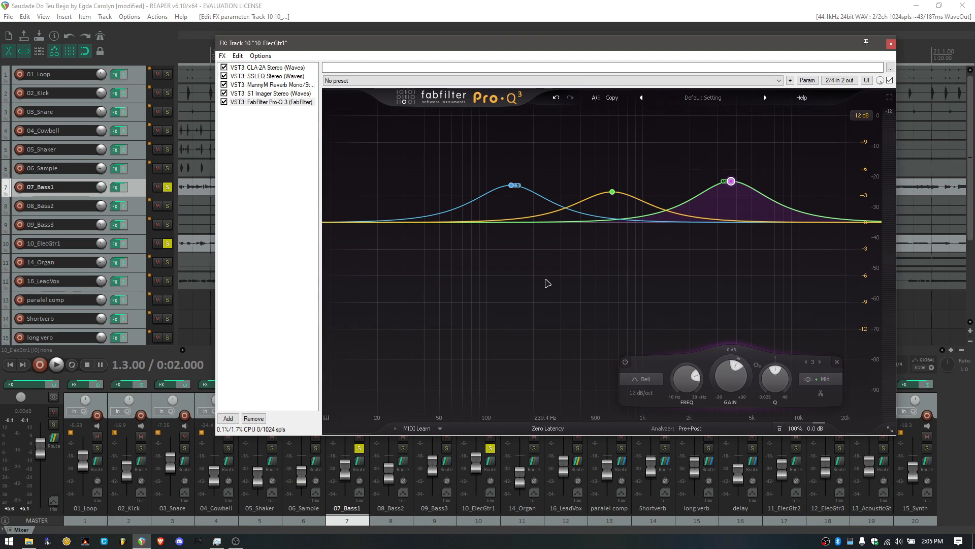
click(56, 365)
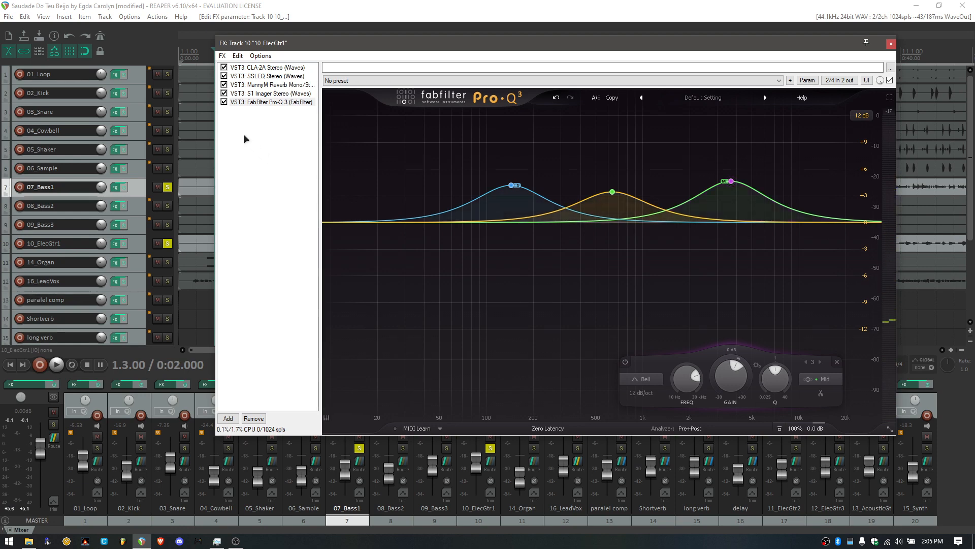
click(224, 102)
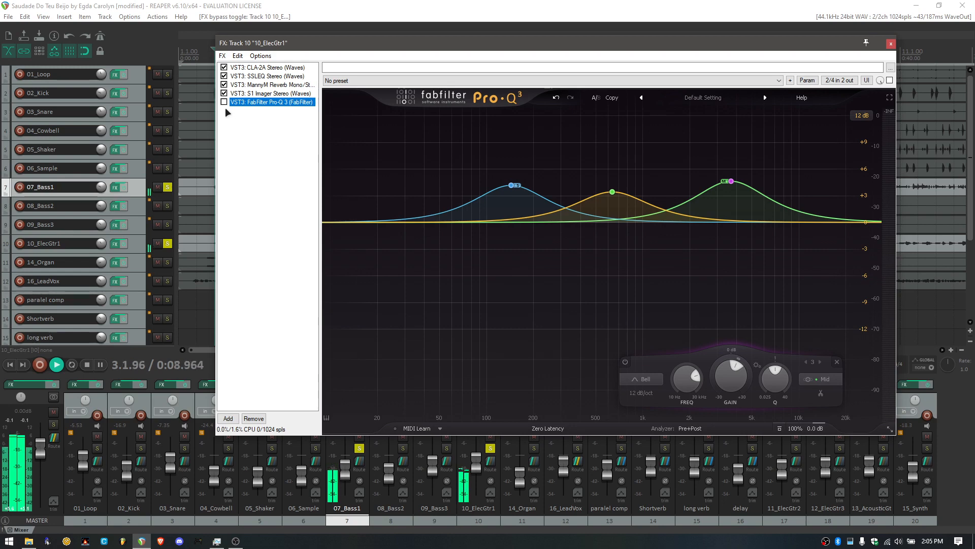
click(221, 102)
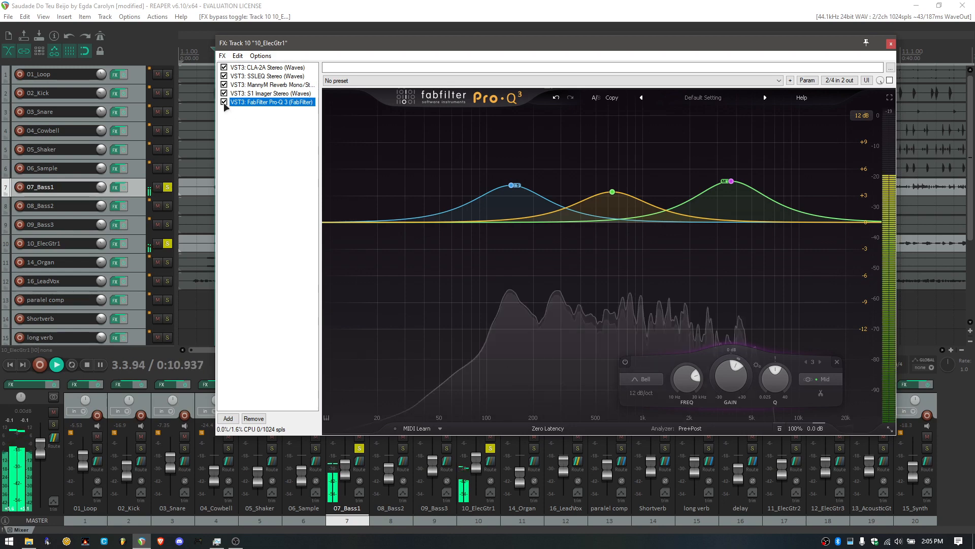